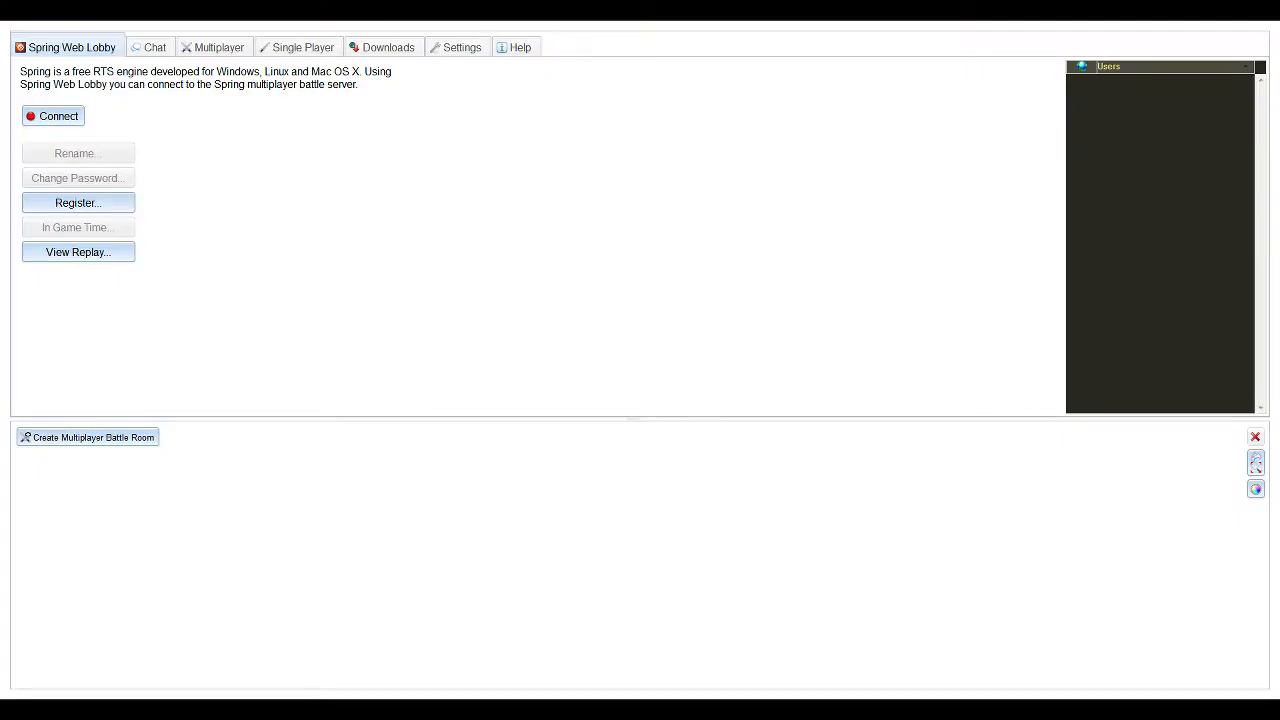
pyautogui.moveTo(285, 180)
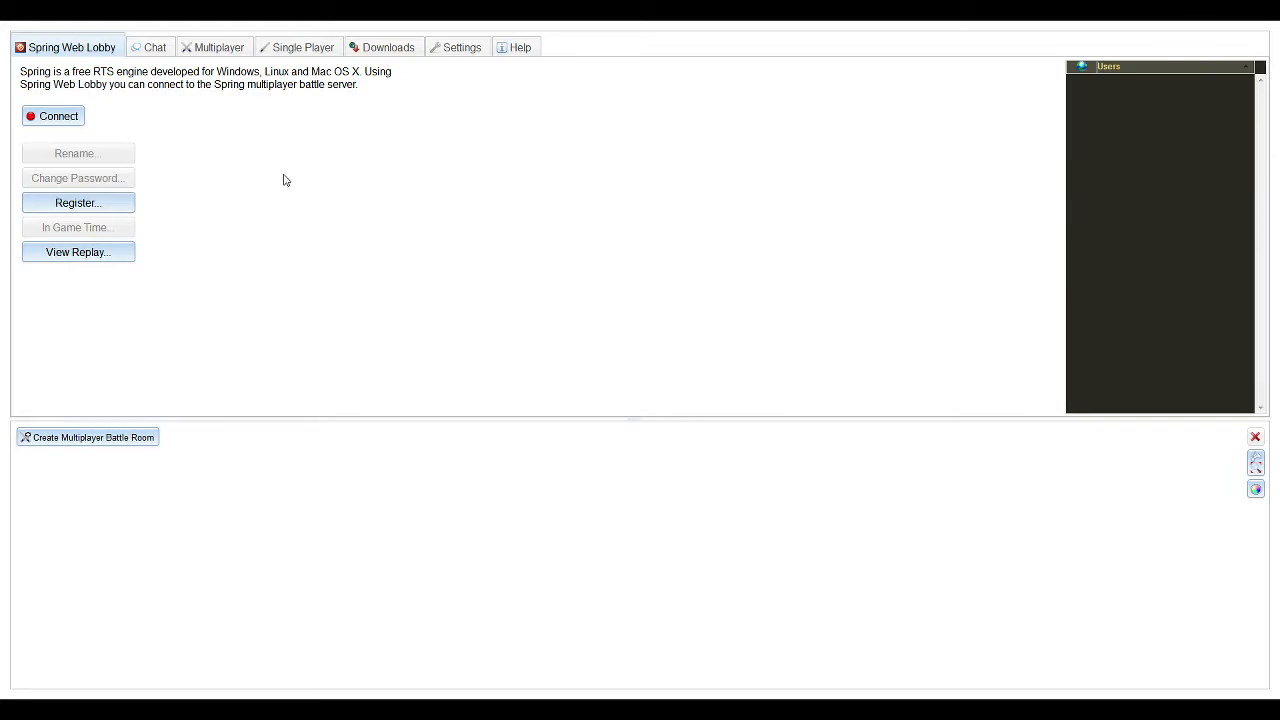
pyautogui.moveTo(251, 302)
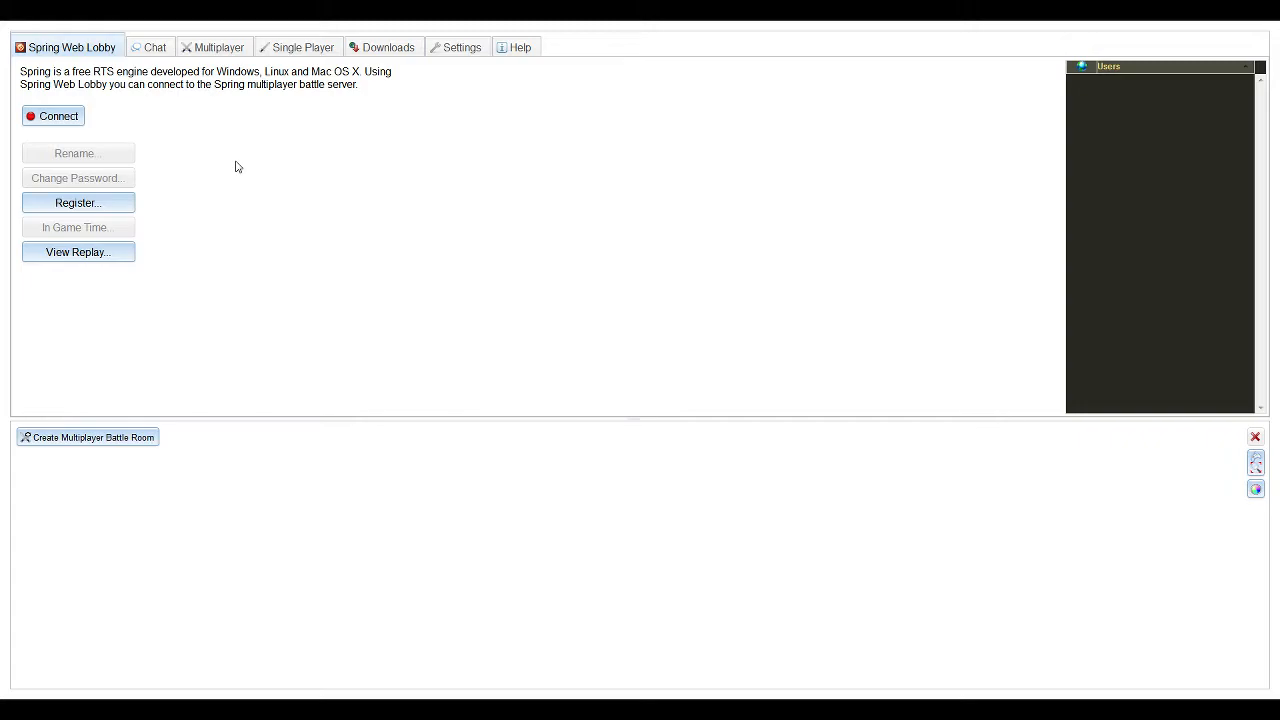
pyautogui.moveTo(184, 153)
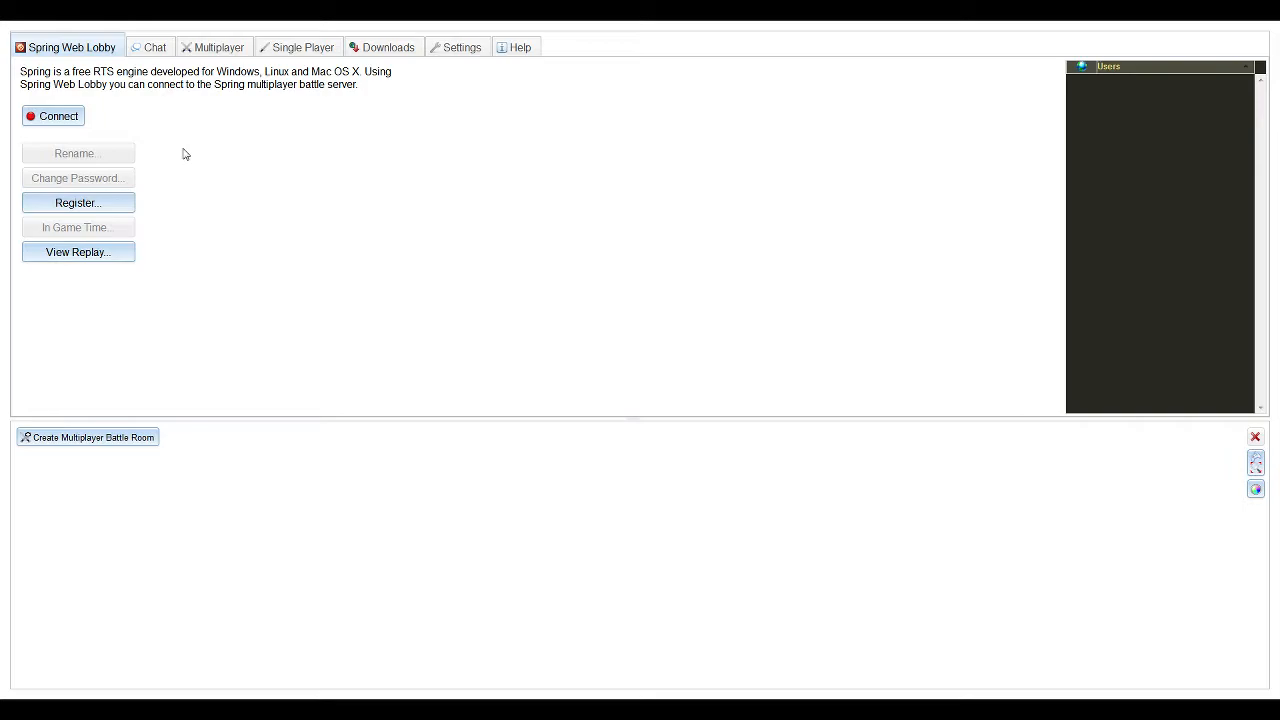
pyautogui.moveTo(210, 130)
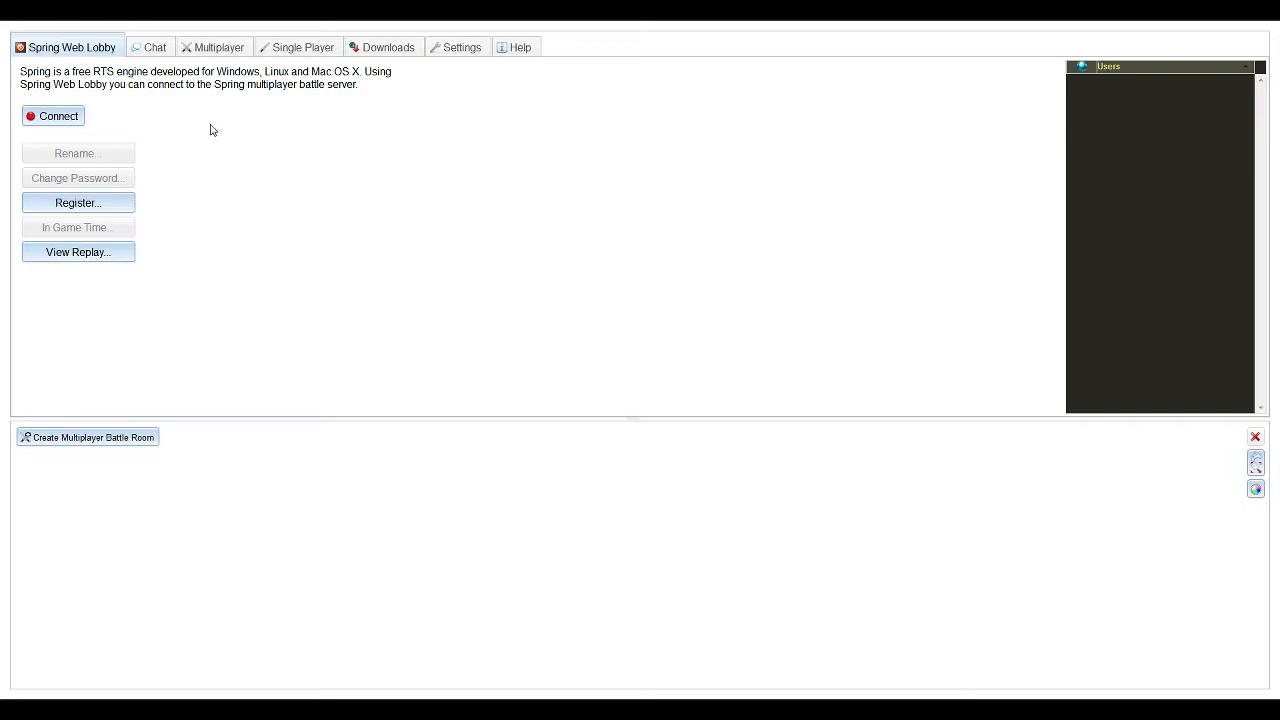
pyautogui.moveTo(281, 151)
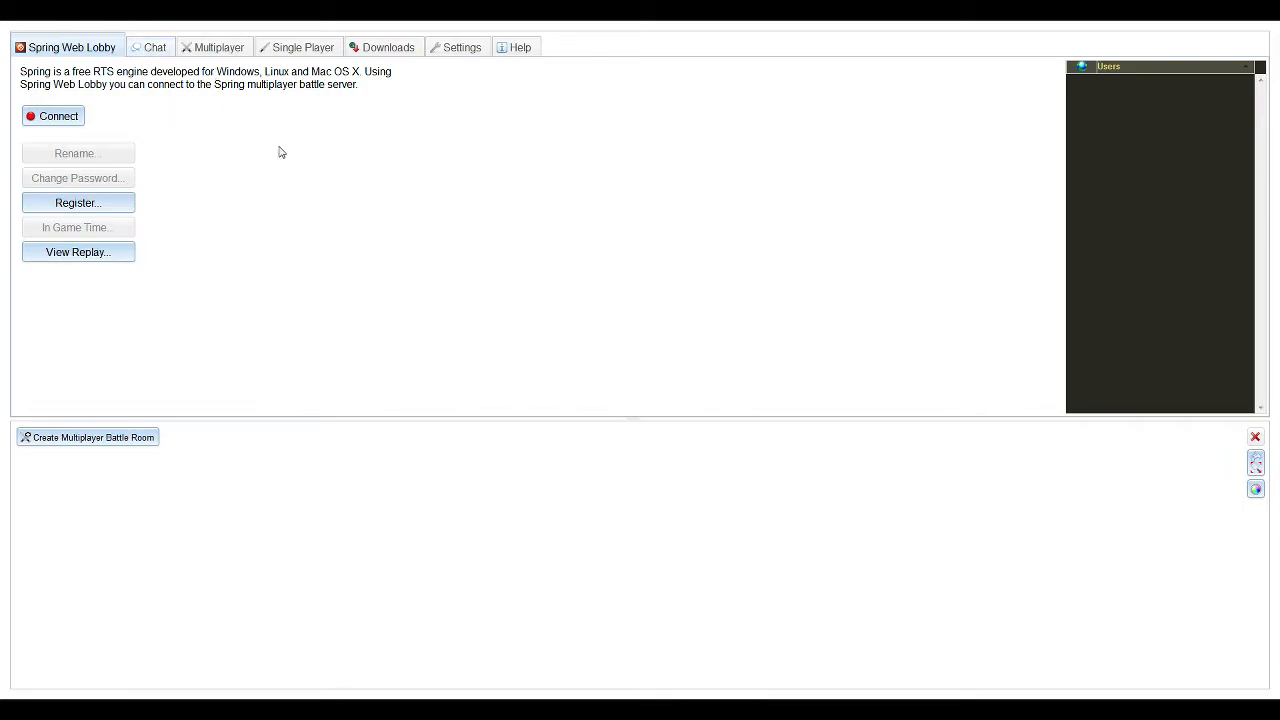
# - Look at the multiplayer battle list, then return to the welcome page
pyautogui.click(218, 47)
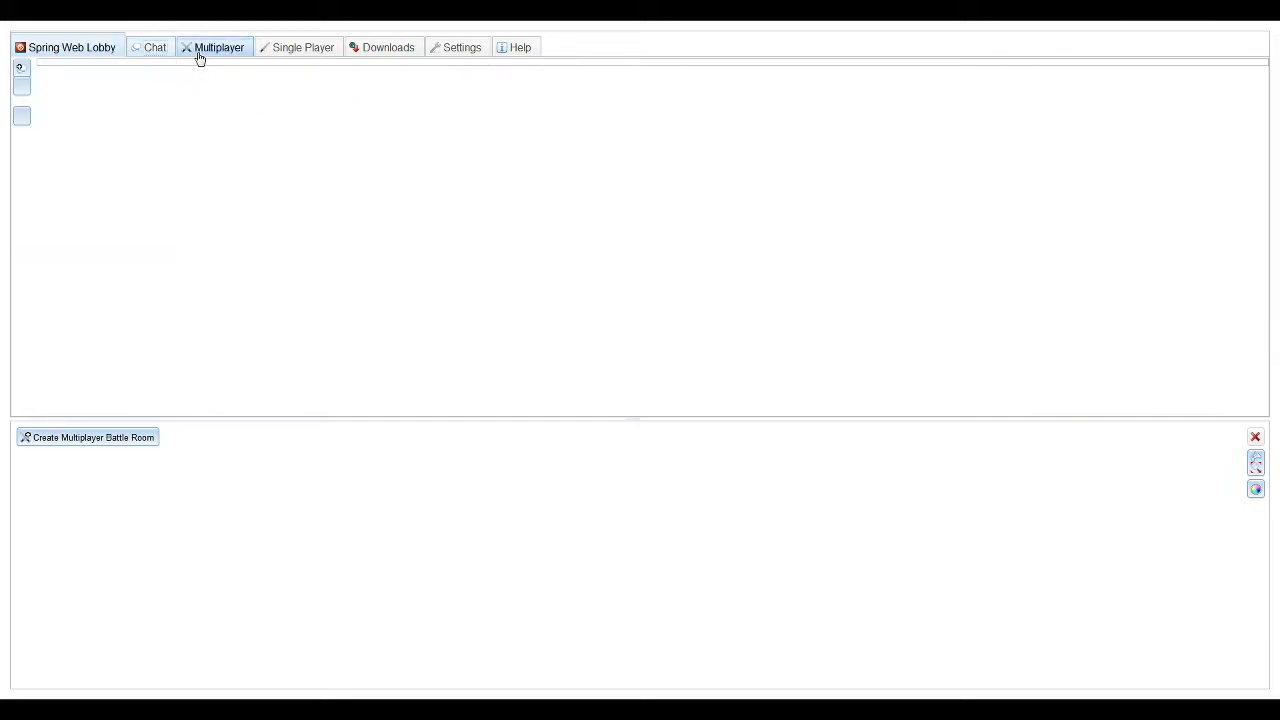
pyautogui.click(217, 47)
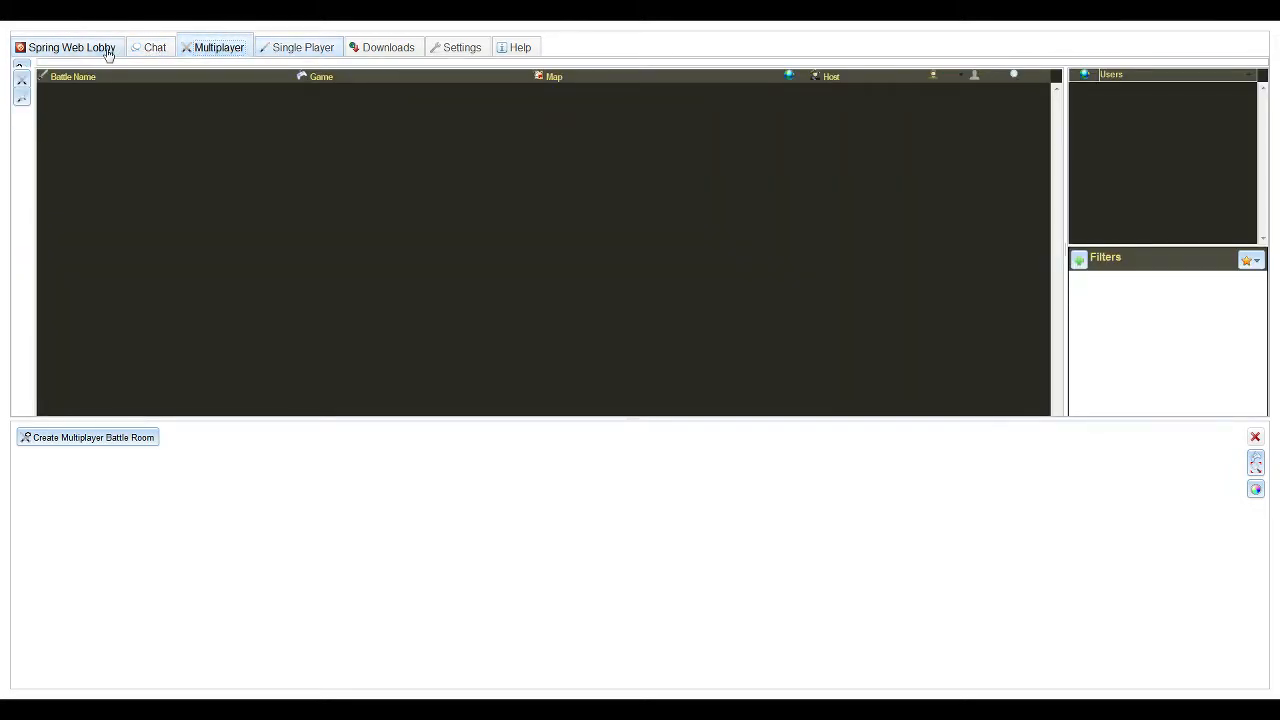
pyautogui.click(70, 47)
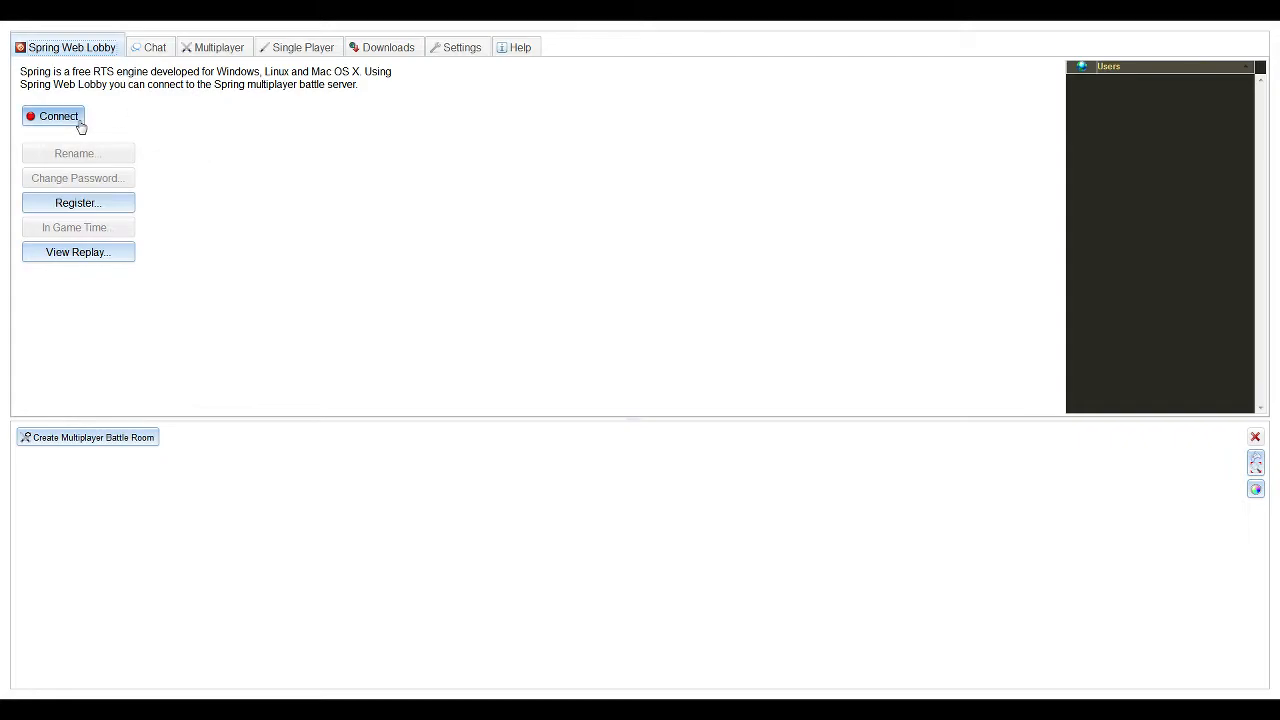
pyautogui.moveTo(90, 122)
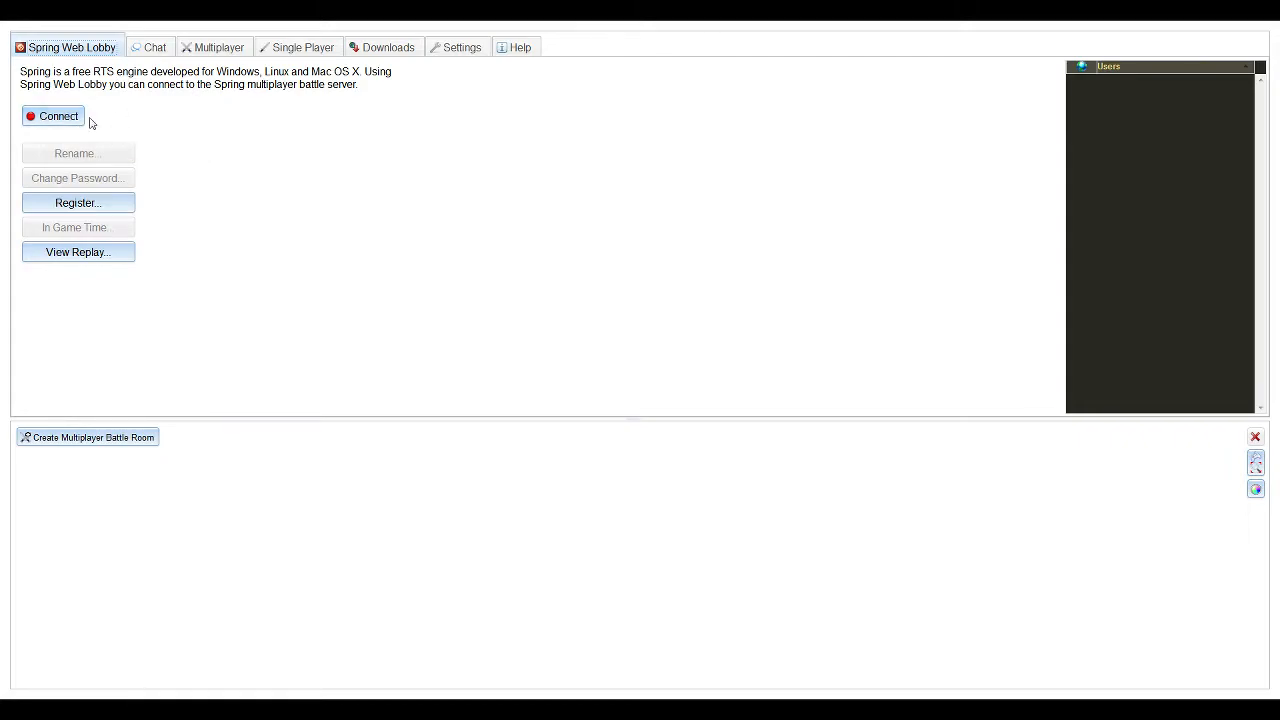
# - Connect to the server and log in with the account password
pyautogui.click(53, 115)
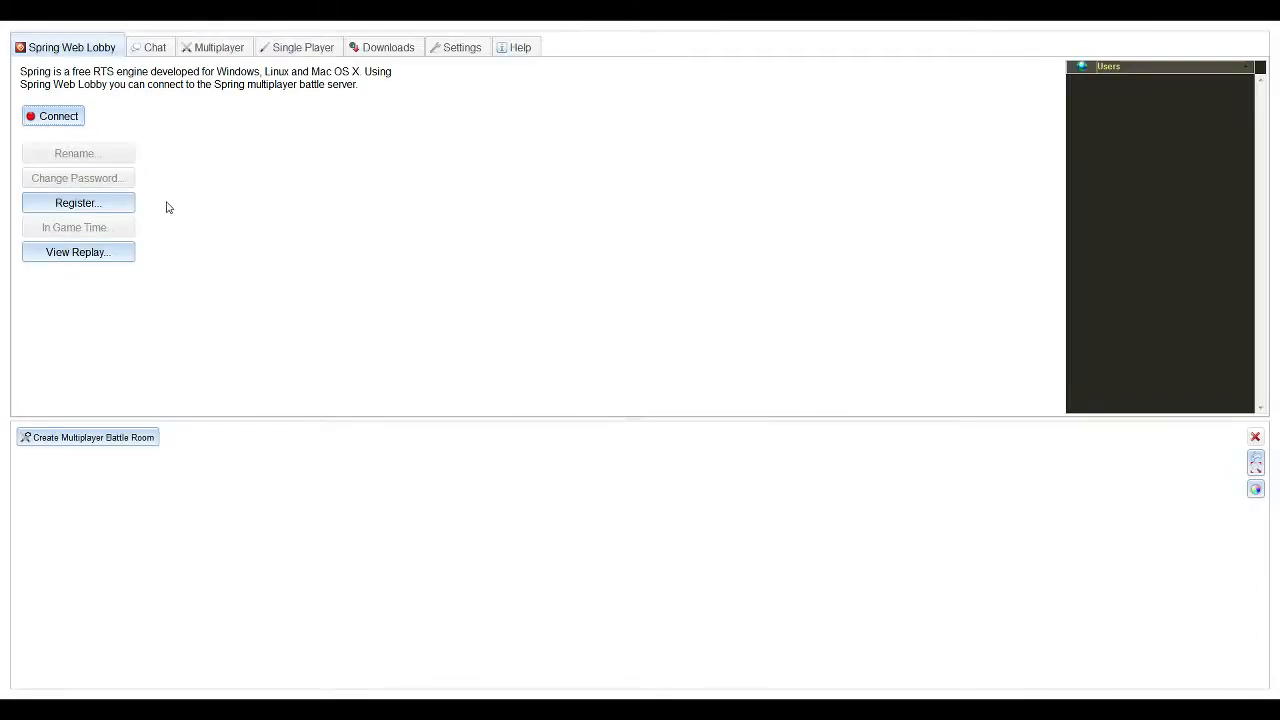
pyautogui.moveTo(131, 209)
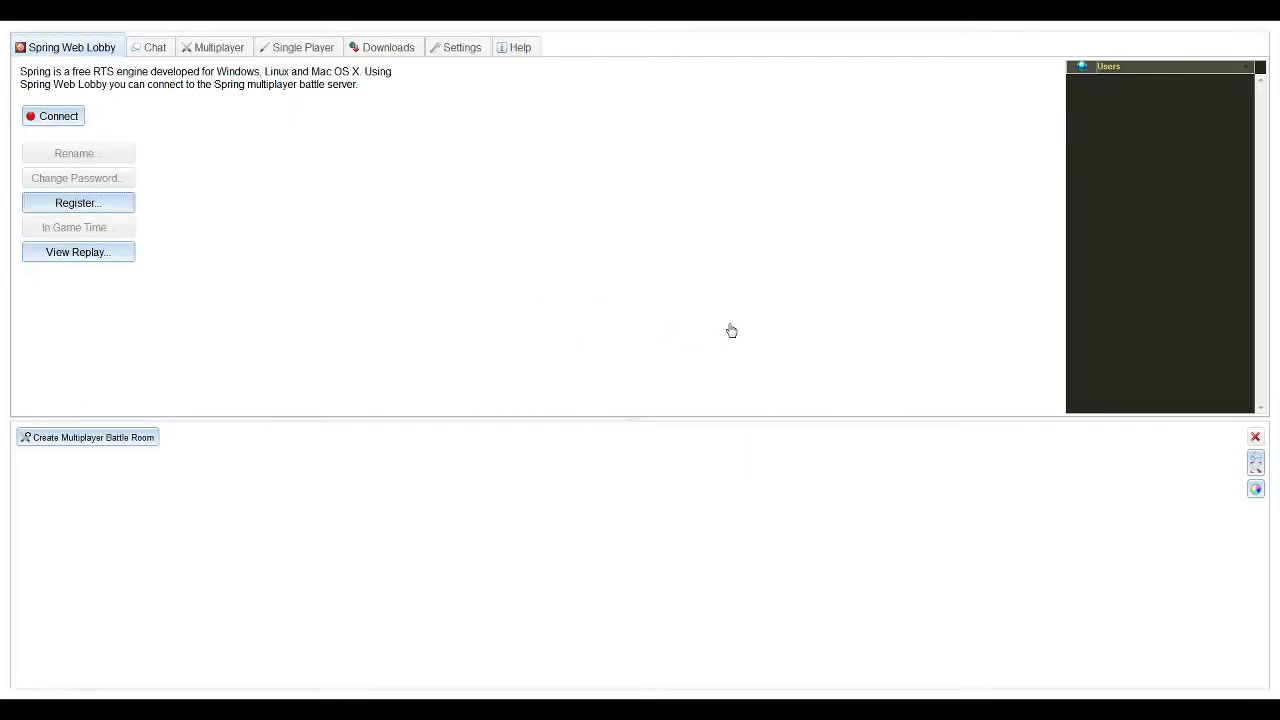
pyautogui.moveTo(634, 281)
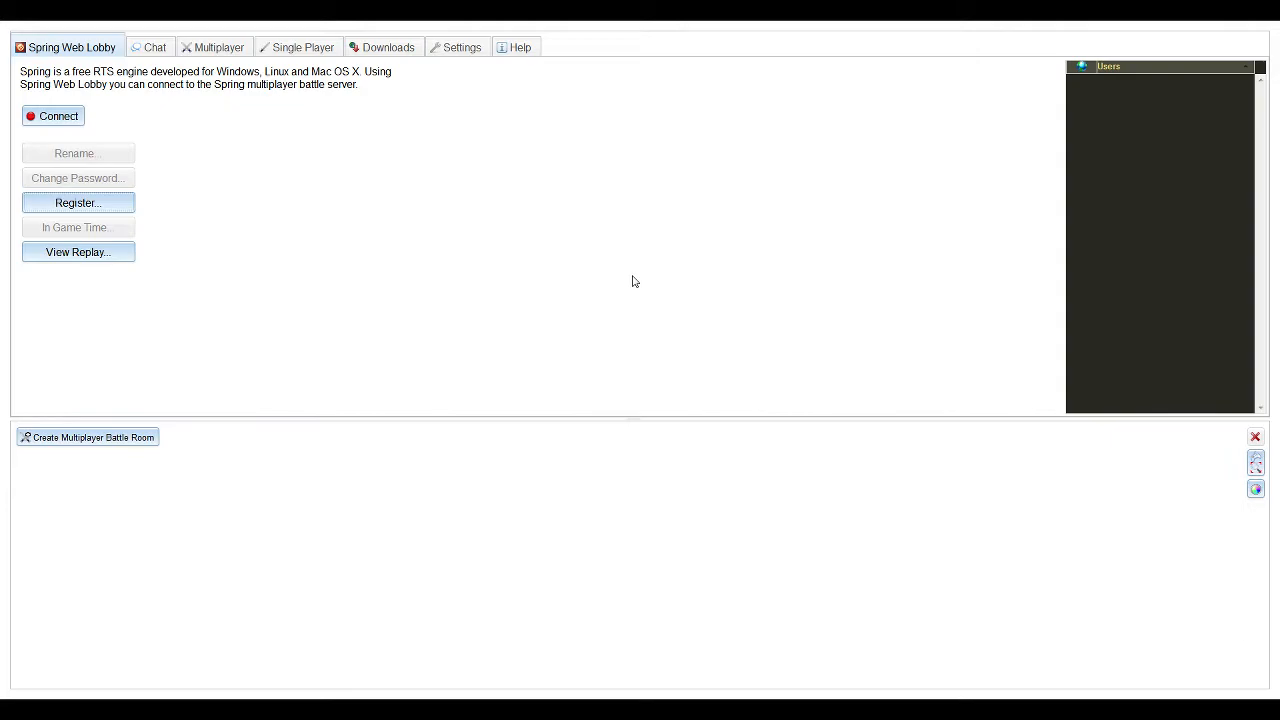
pyautogui.moveTo(698, 238)
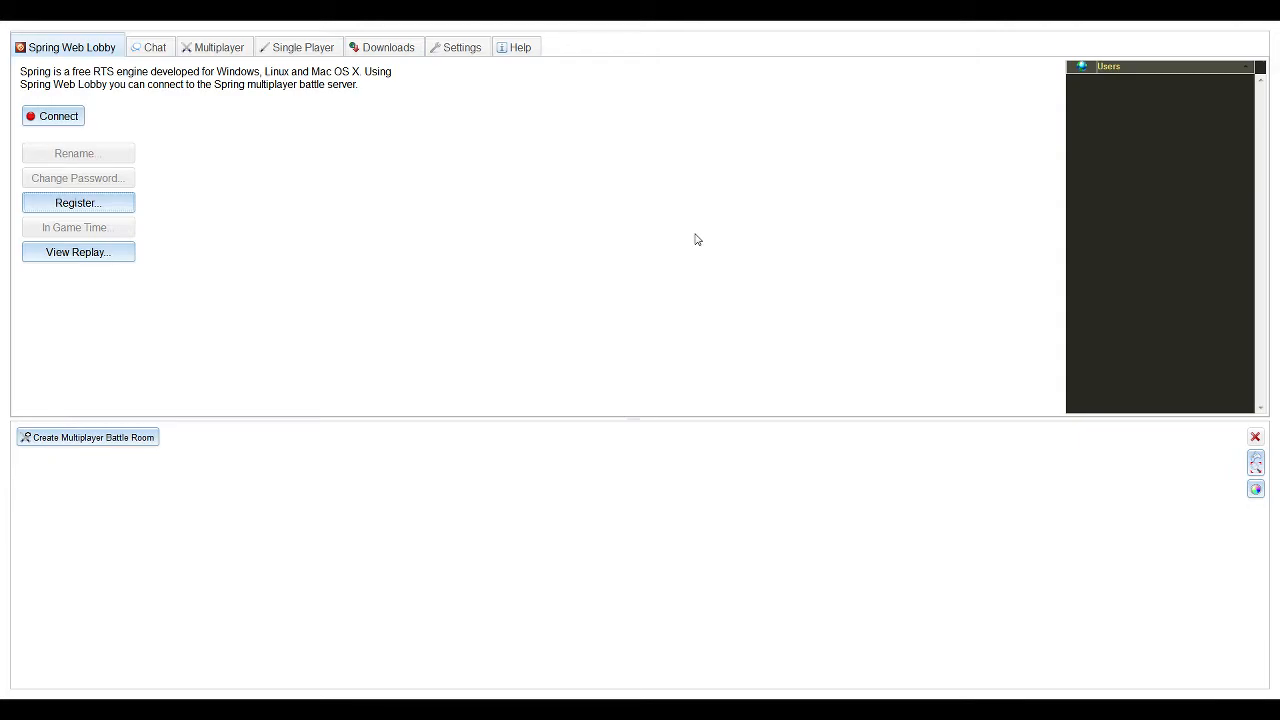
pyautogui.moveTo(223, 187)
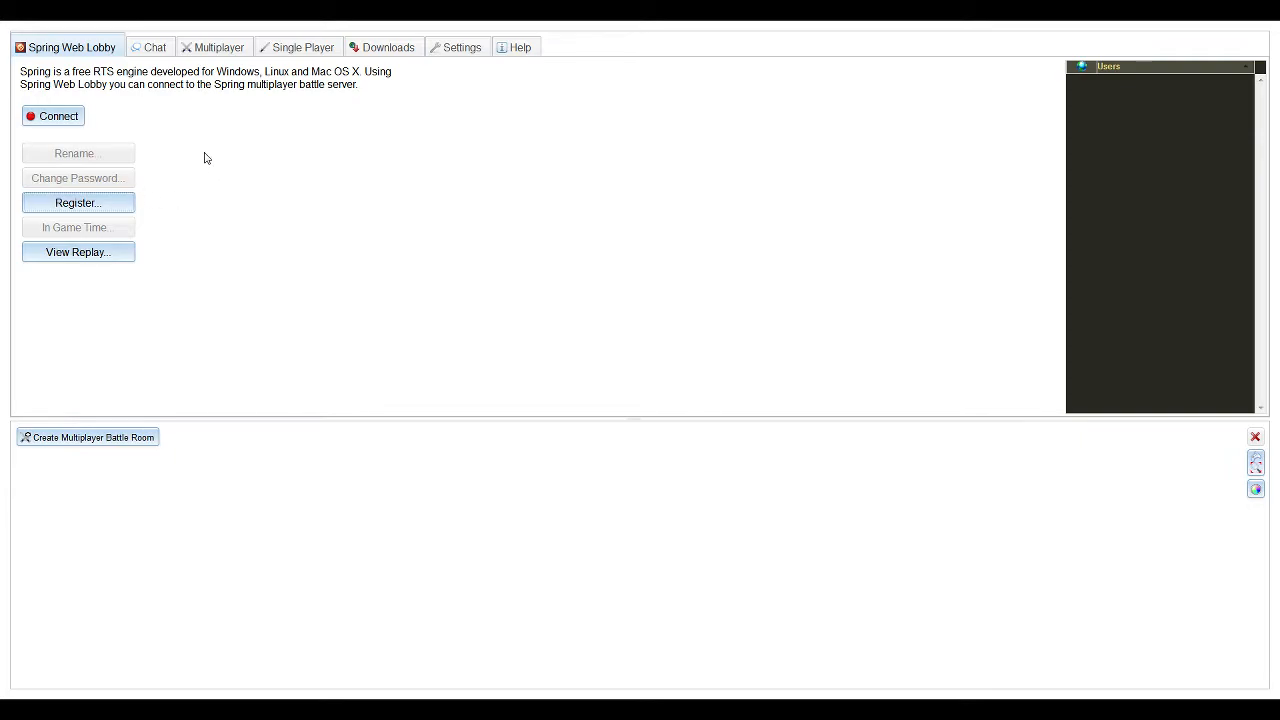
pyautogui.moveTo(211, 140)
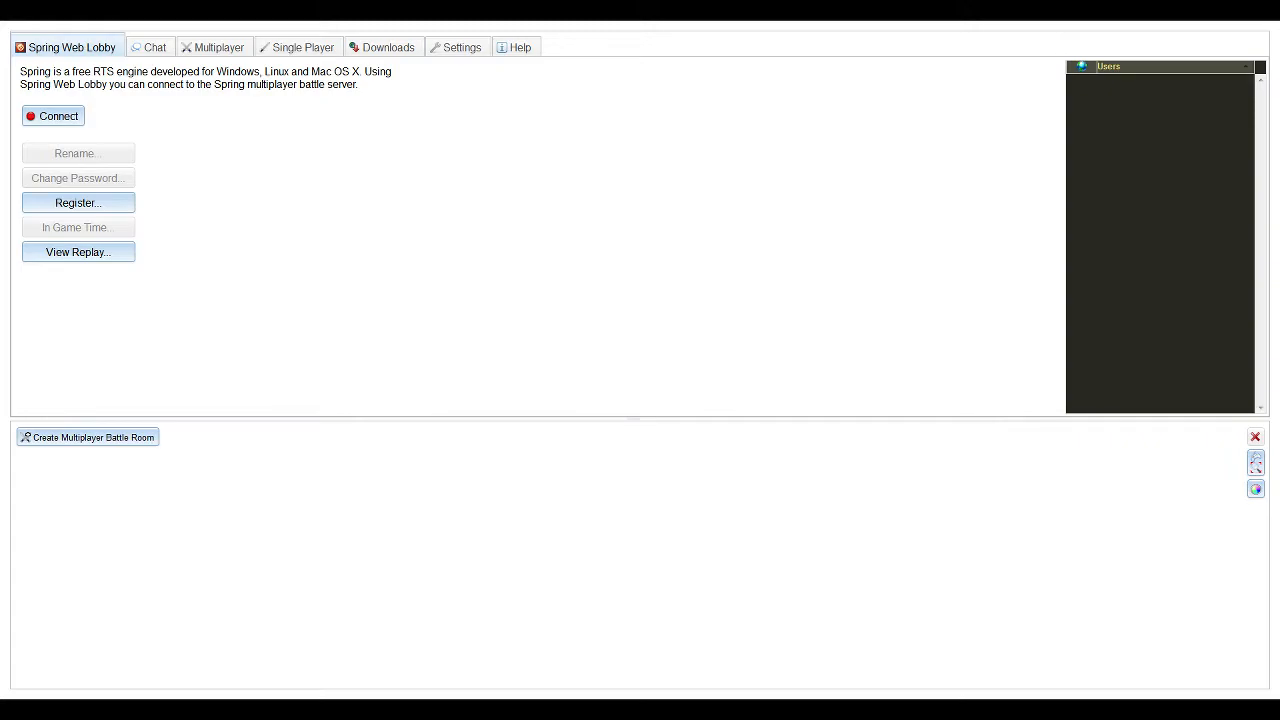
pyautogui.moveTo(395, 188)
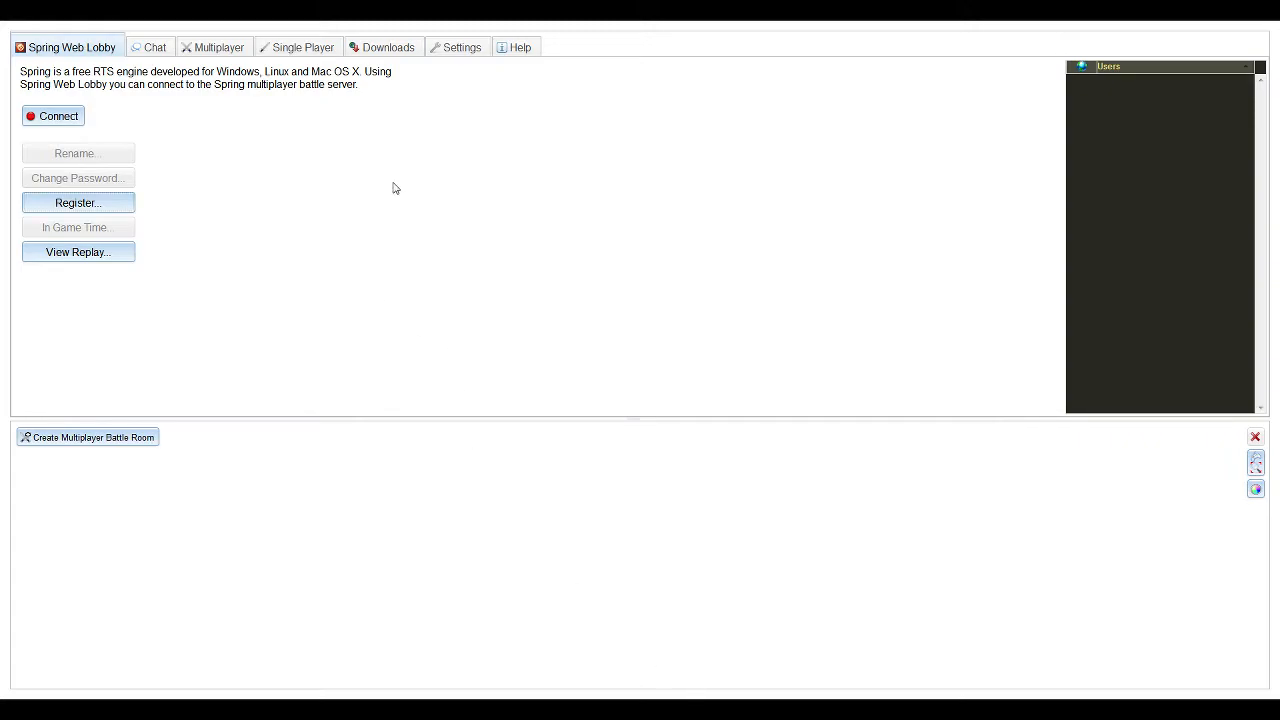
pyautogui.moveTo(276, 189)
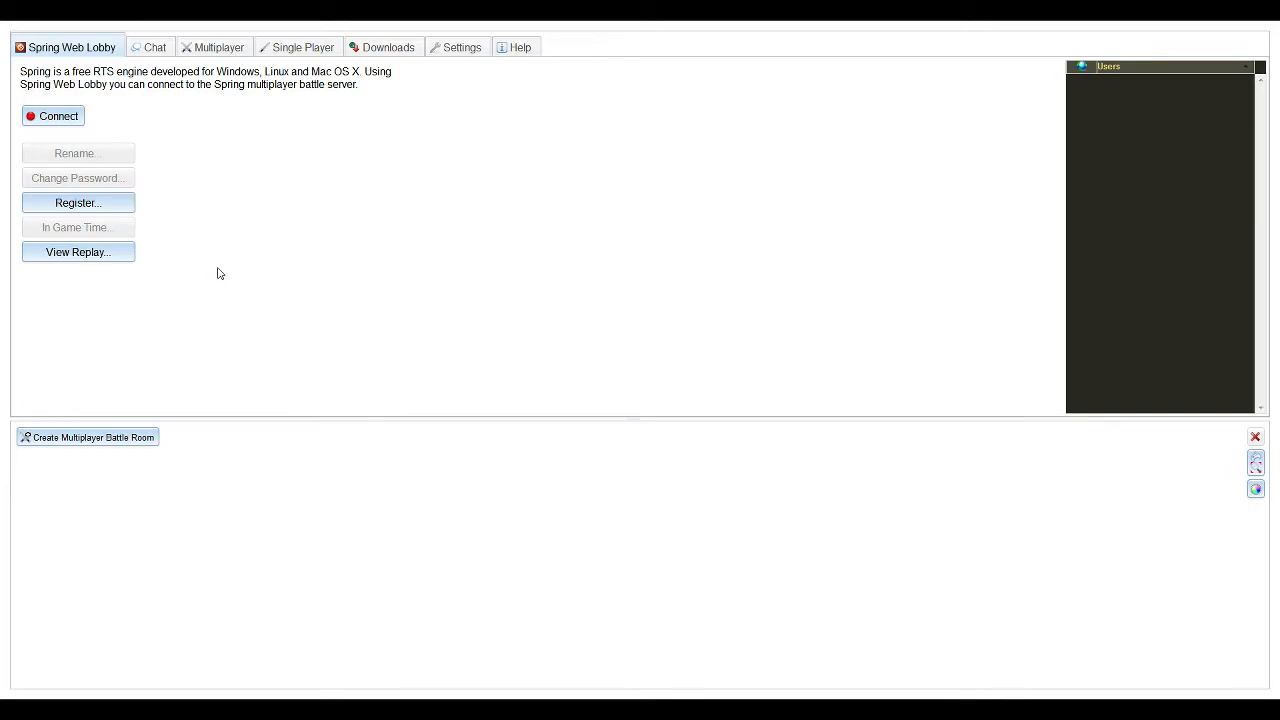
pyautogui.moveTo(173, 160)
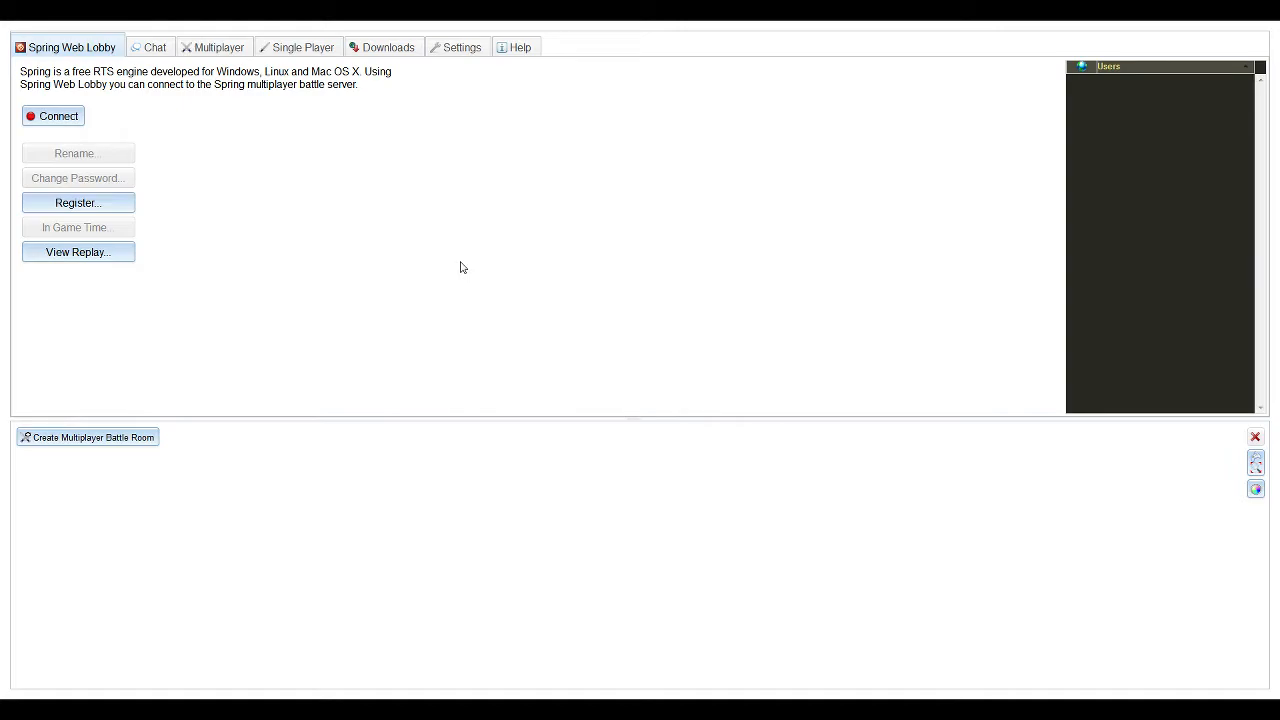
pyautogui.moveTo(75, 148)
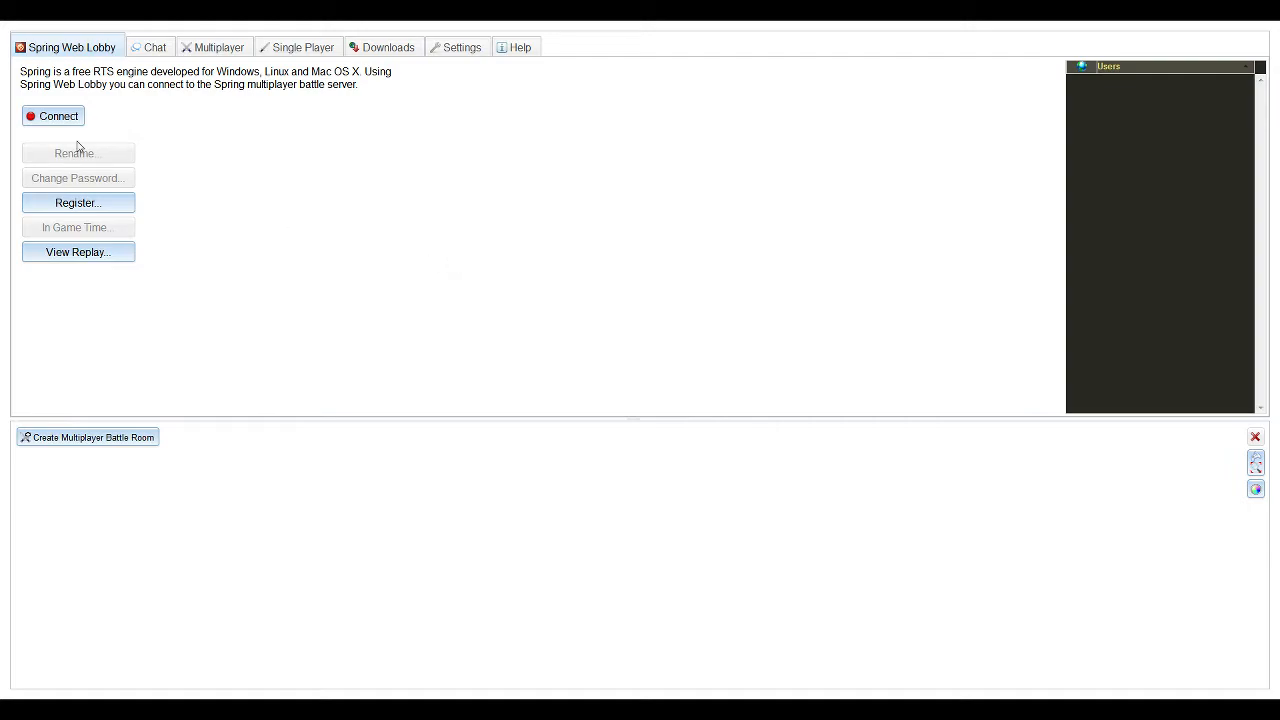
pyautogui.click(53, 116)
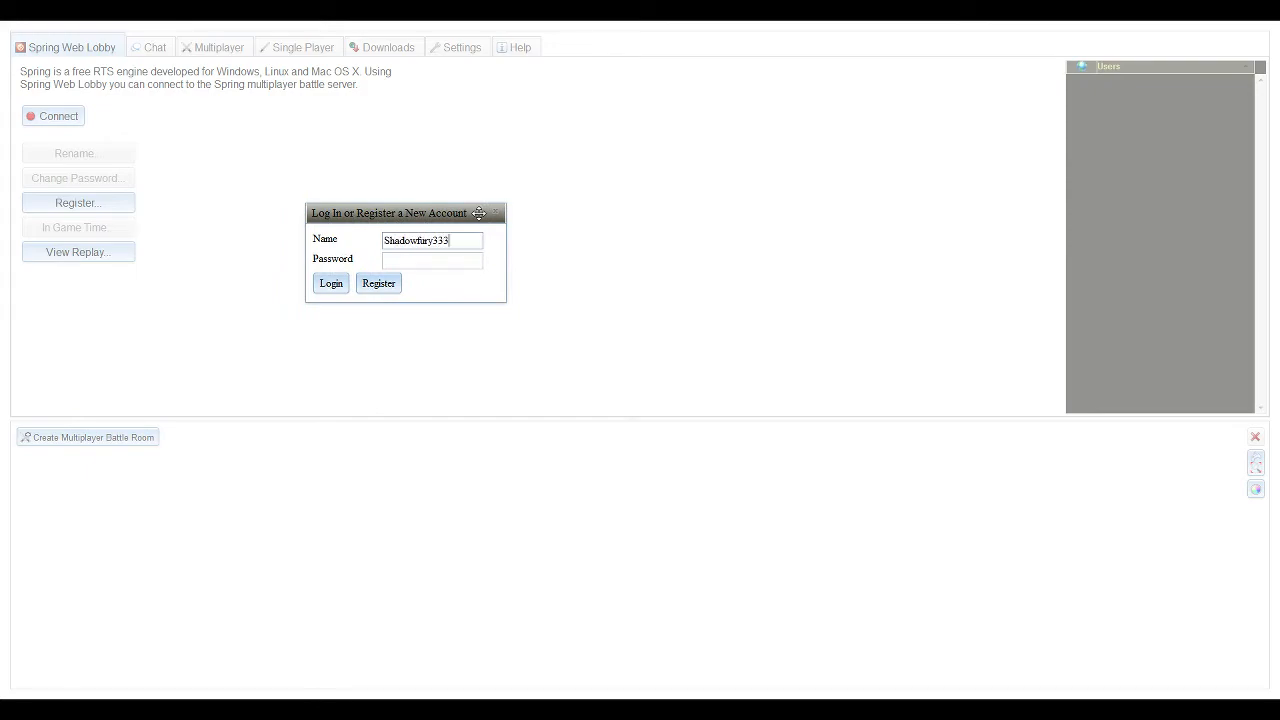
pyautogui.click(432, 260)
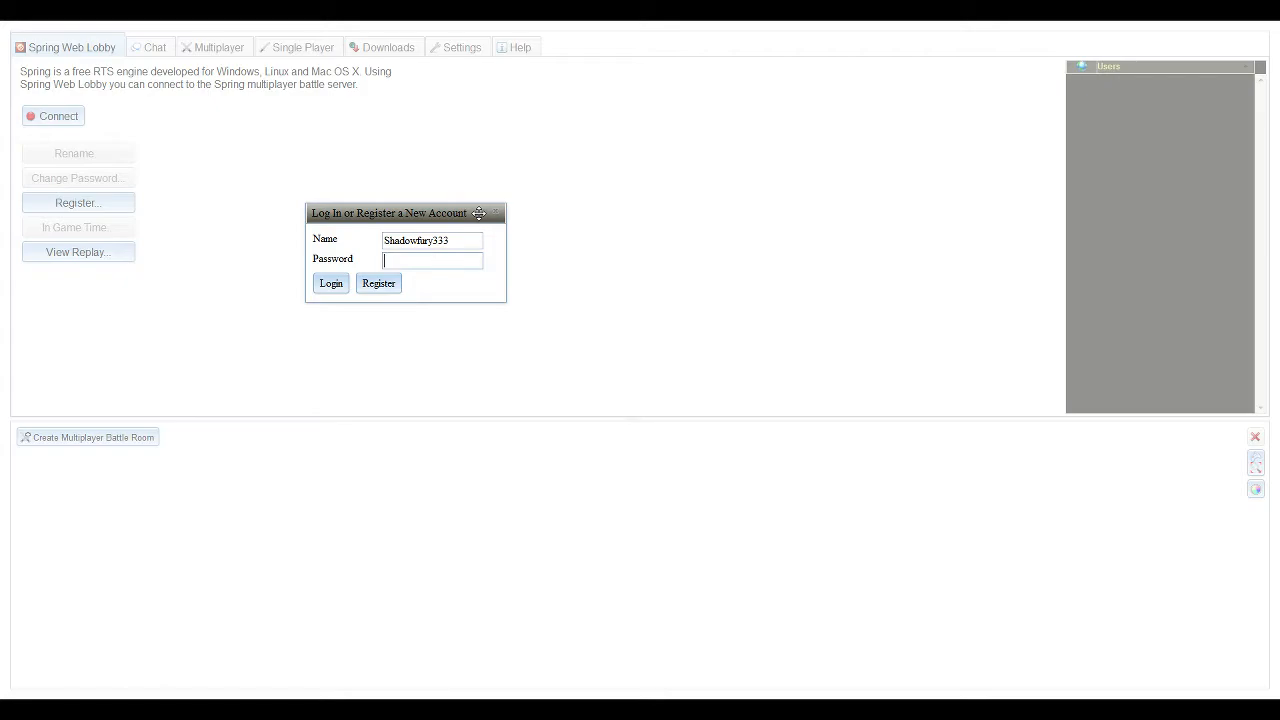
pyautogui.write('password')
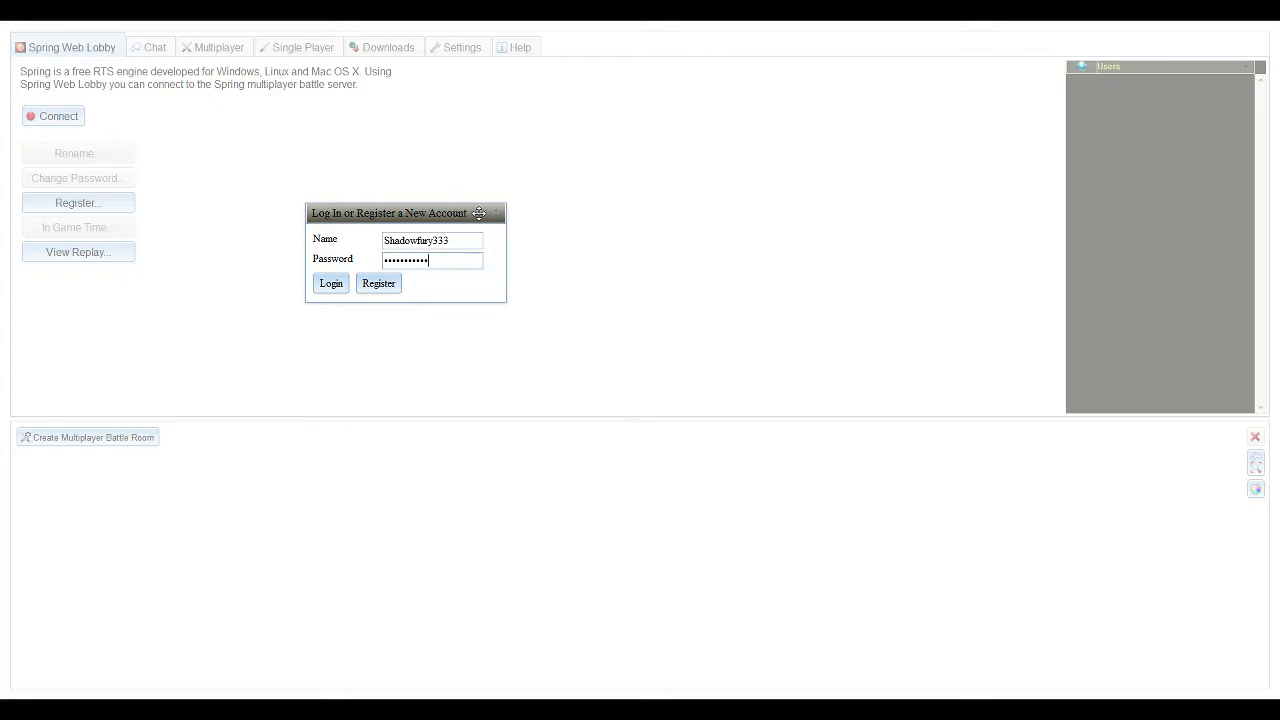
pyautogui.click(330, 283)
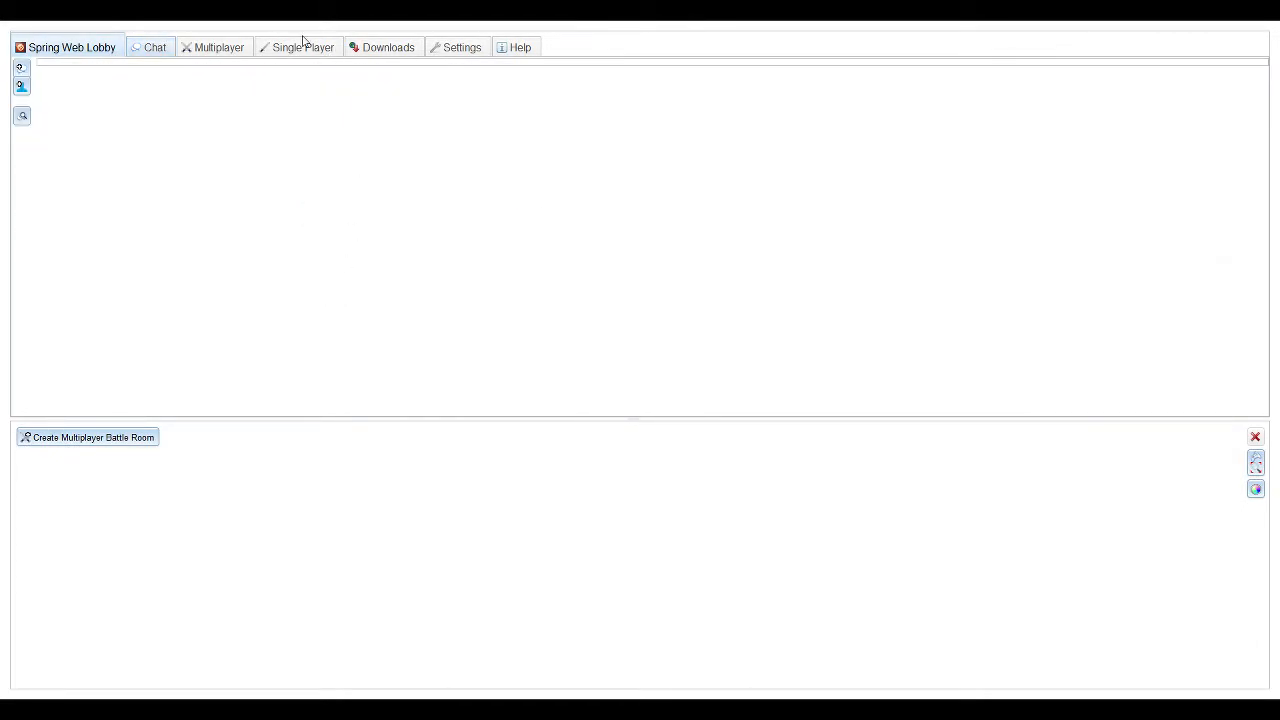
# - Show the Single Player section with its option to start a single-player battle
pyautogui.click(300, 47)
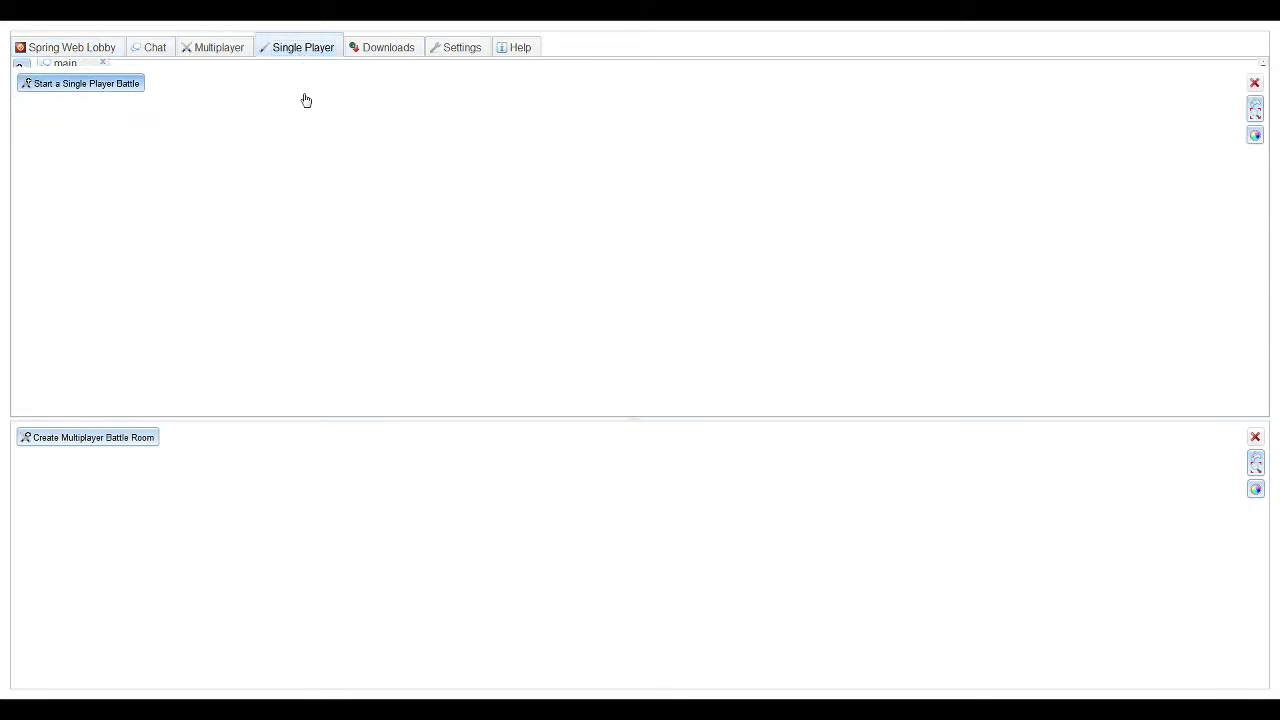
pyautogui.click(79, 83)
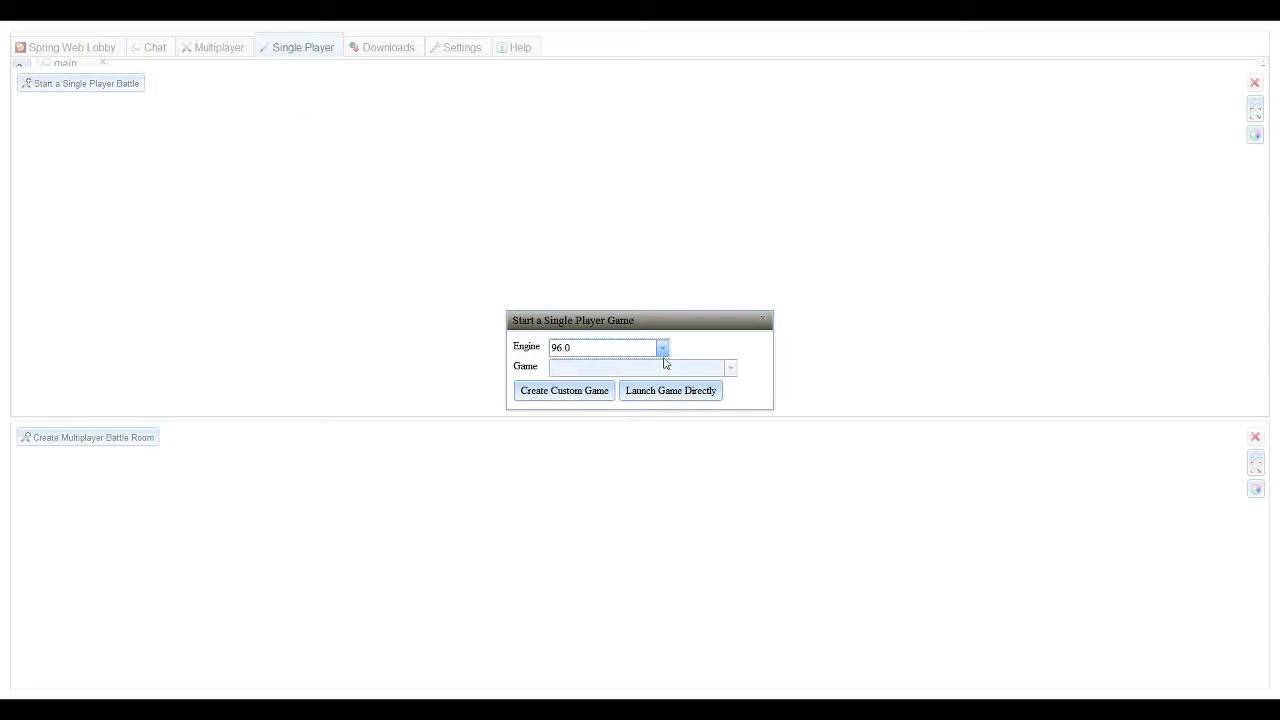
pyautogui.click(729, 367)
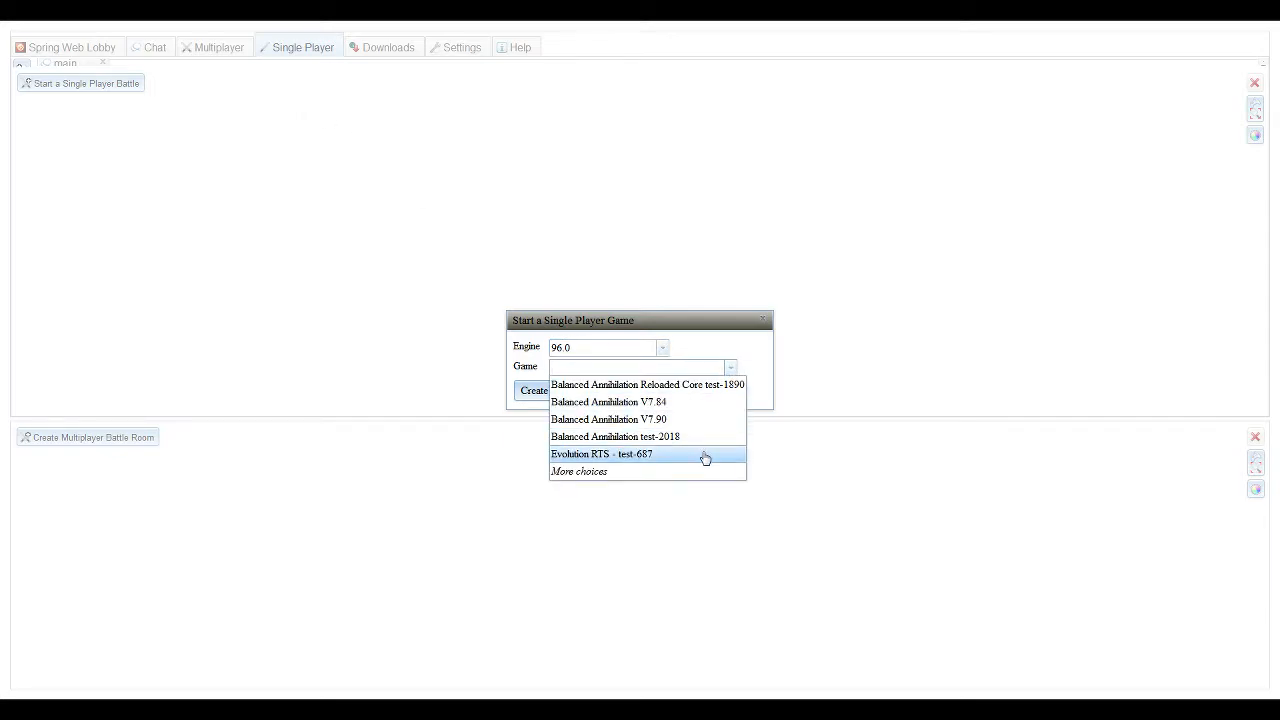
pyautogui.moveTo(683, 405)
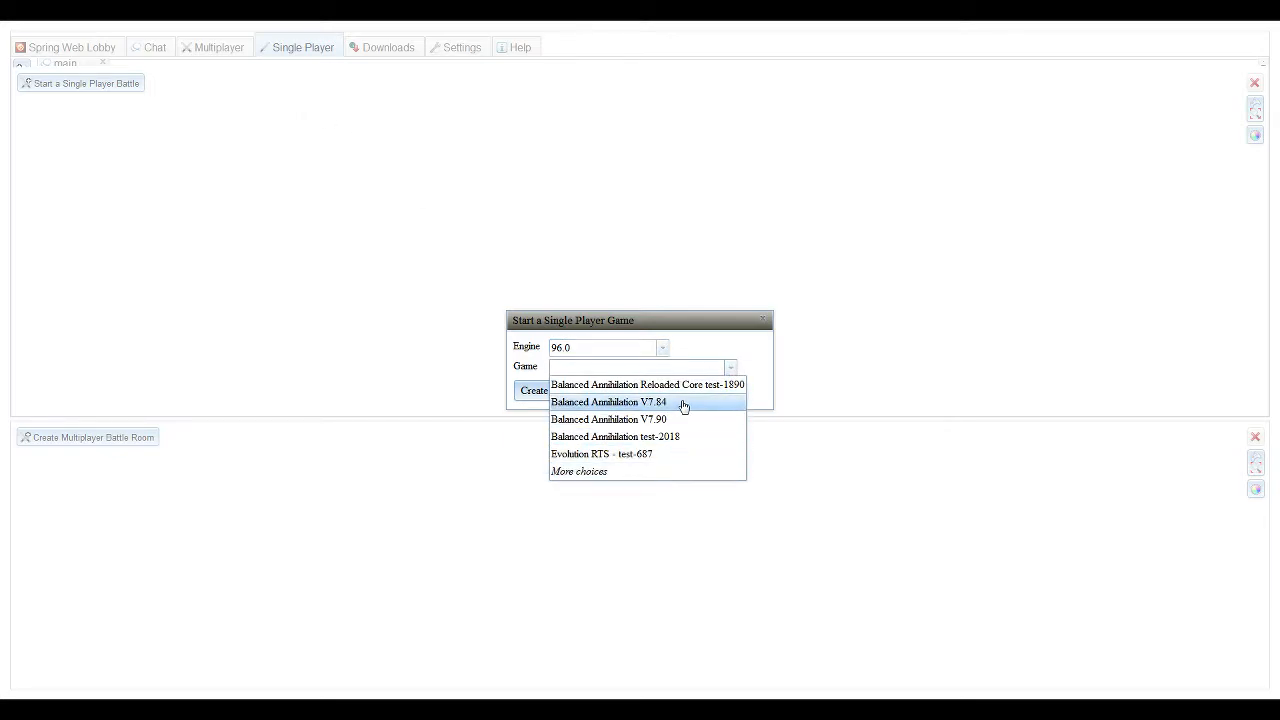
pyautogui.moveTo(667, 463)
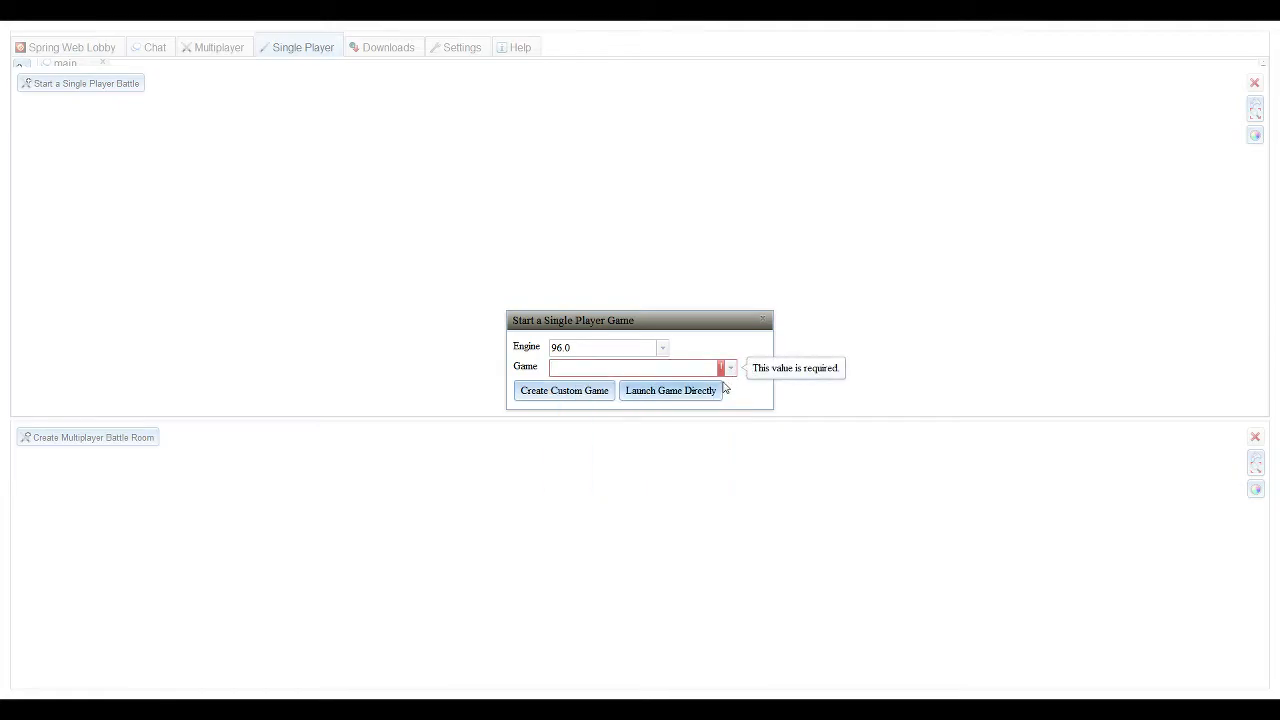
pyautogui.click(763, 320)
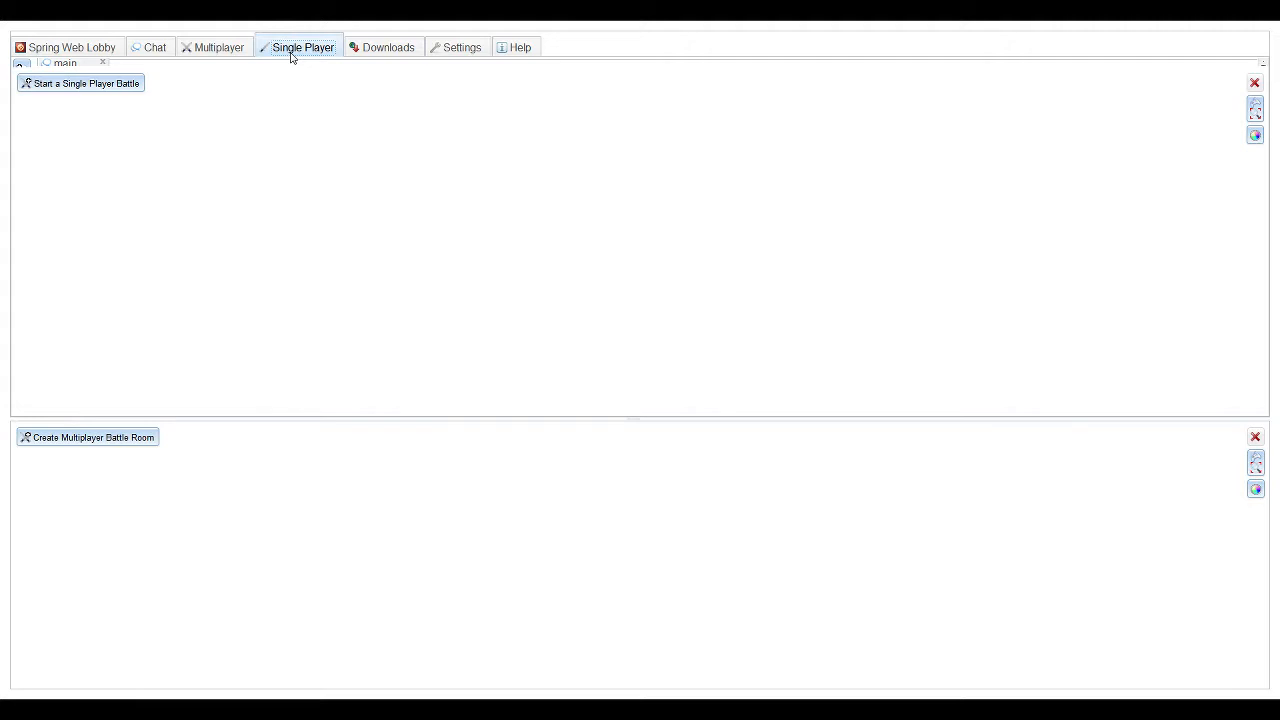
pyautogui.moveTo(172, 52)
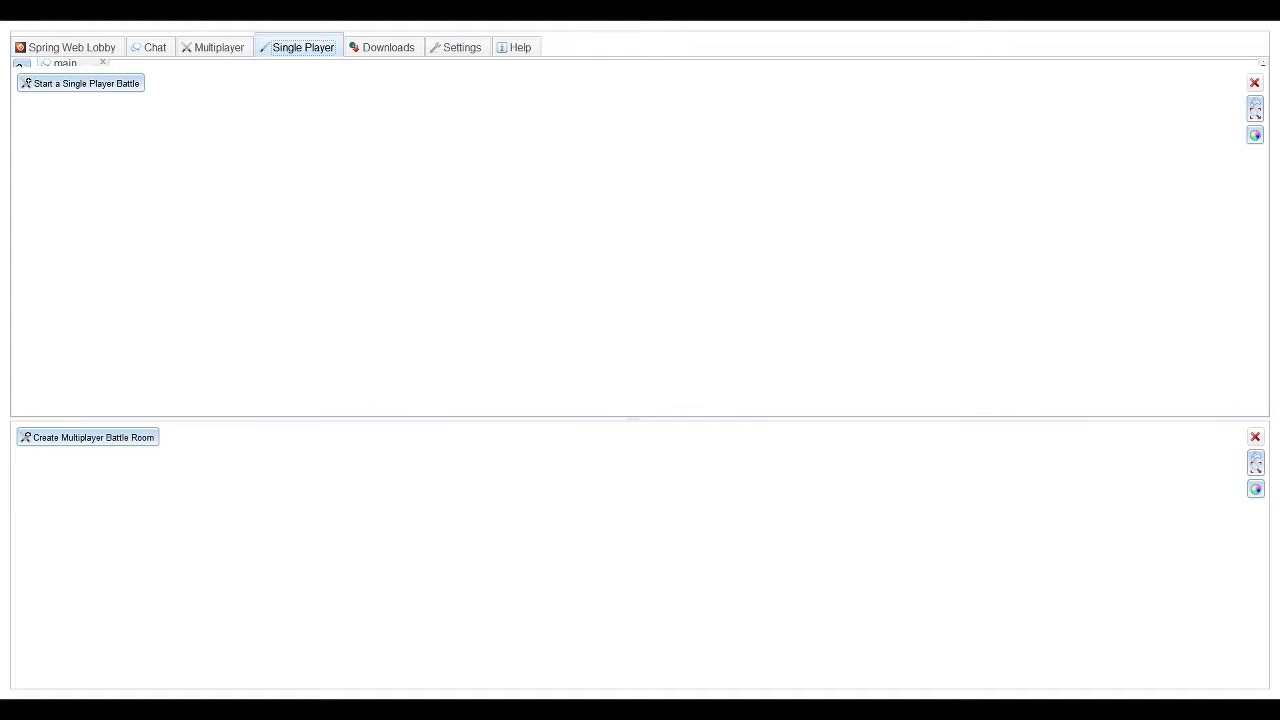
# - Show the Multiplayer battle list of 83 battles and its three-user list
pyautogui.click(200, 47)
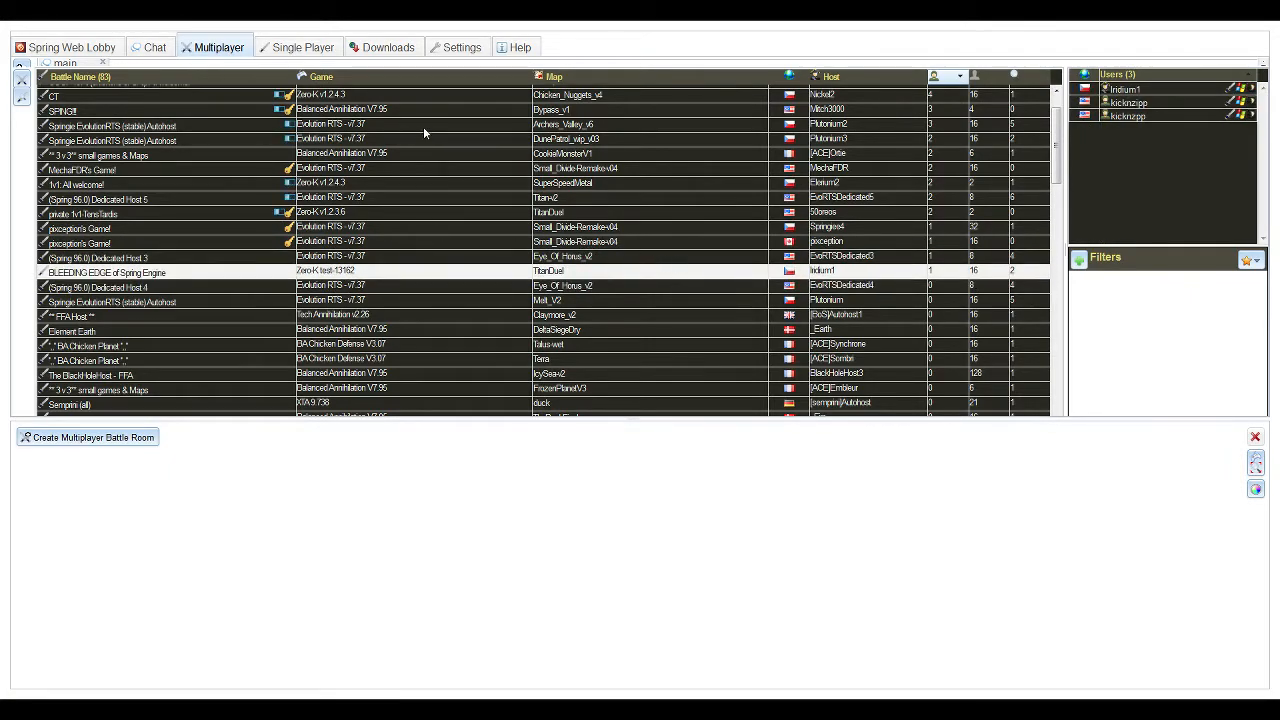
# - Sort battles by the Game column and scroll down to the Evolution RTS entries
pyautogui.click(321, 77)
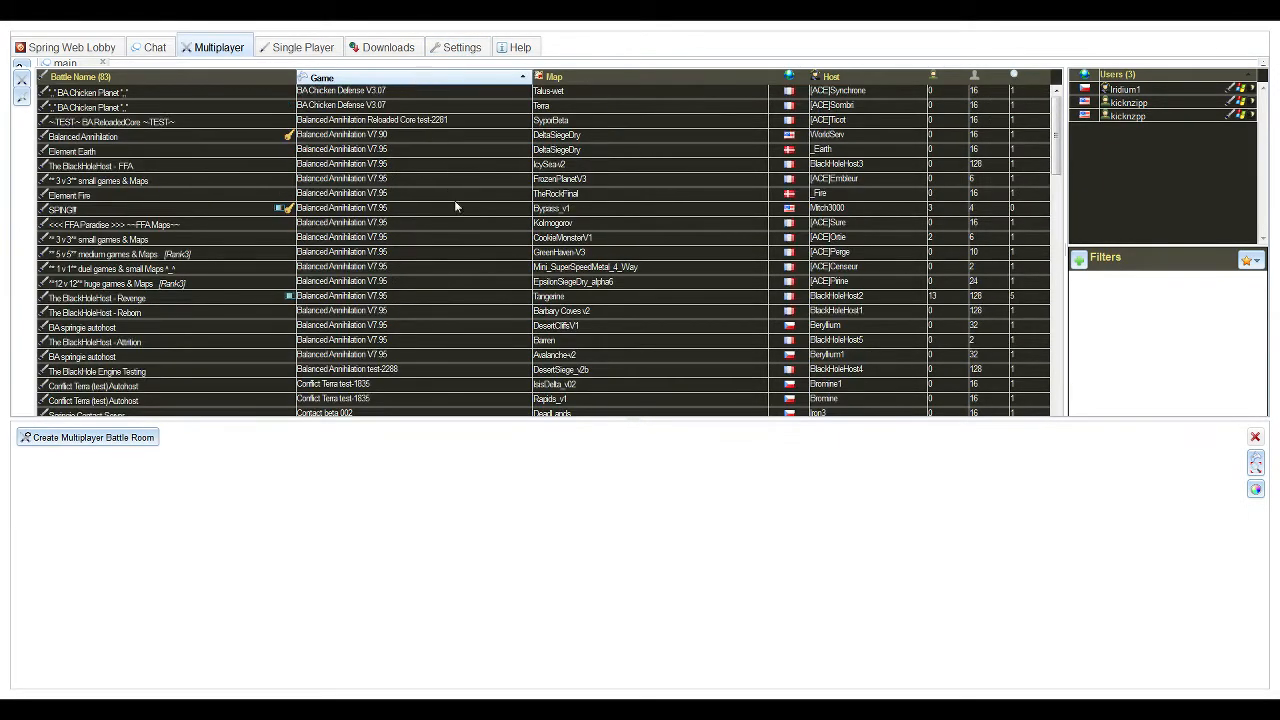
pyautogui.scroll(-3)
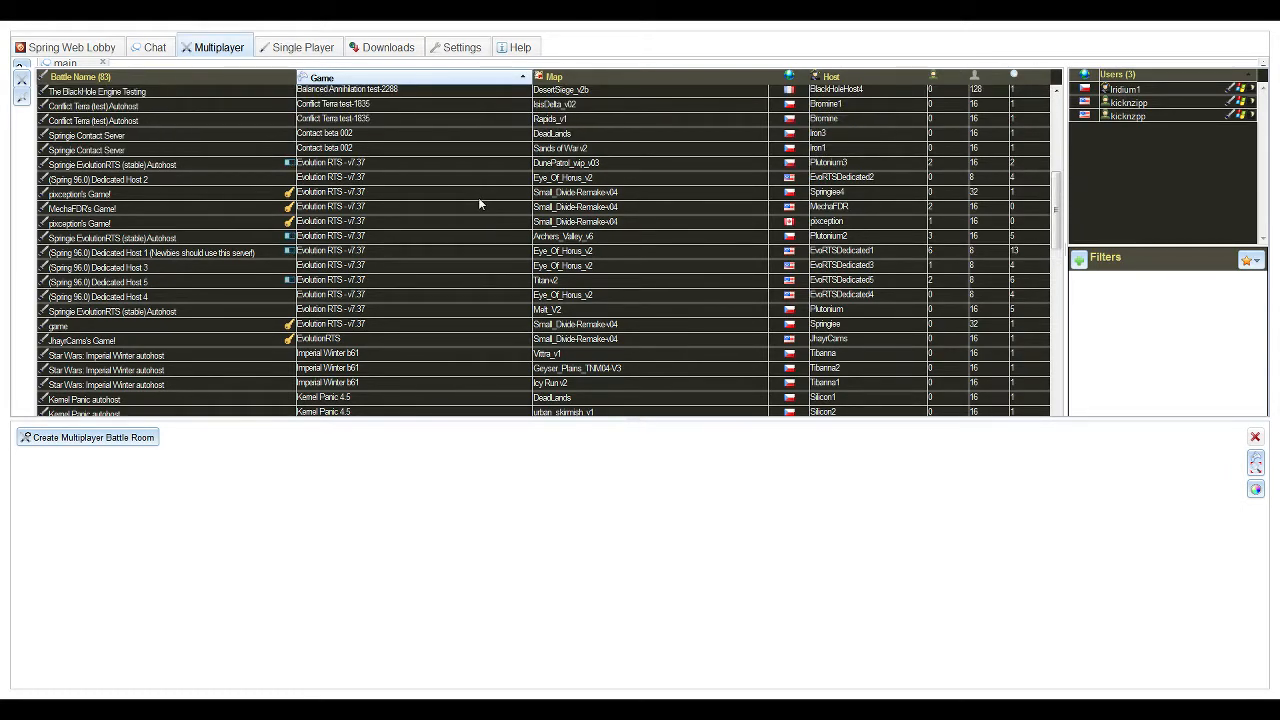
pyautogui.moveTo(455, 153)
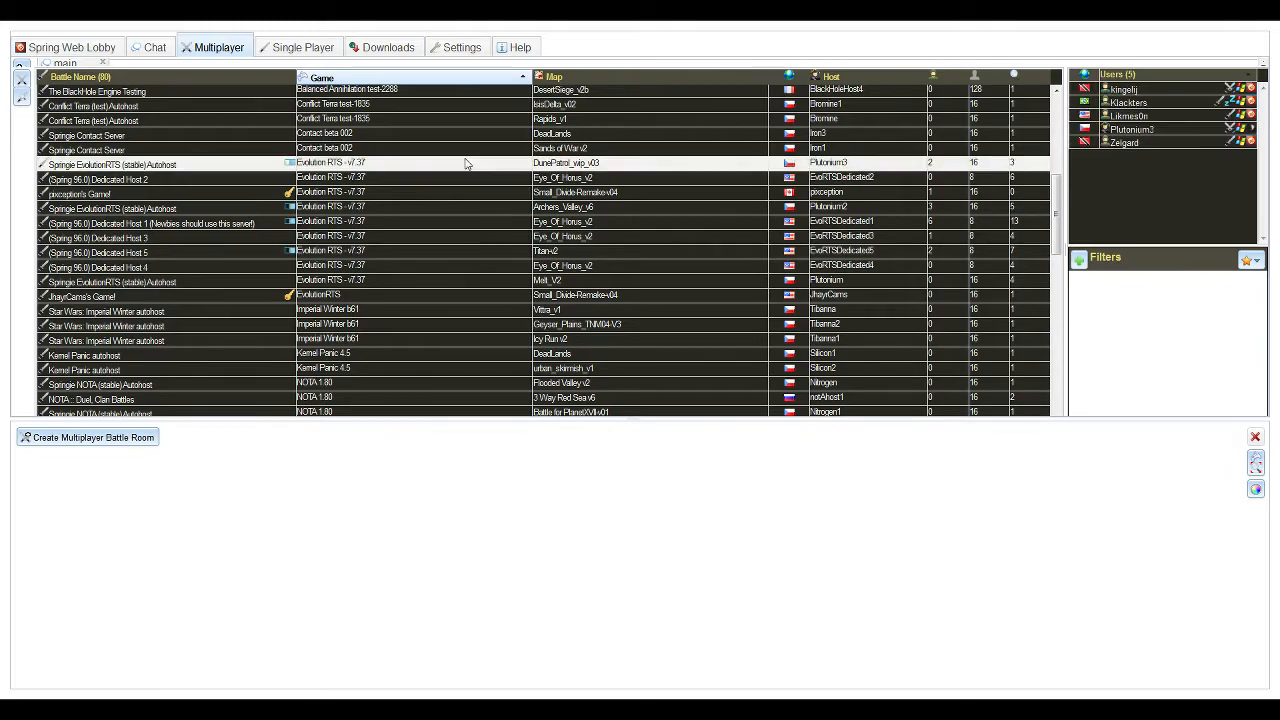
pyautogui.moveTo(456, 191)
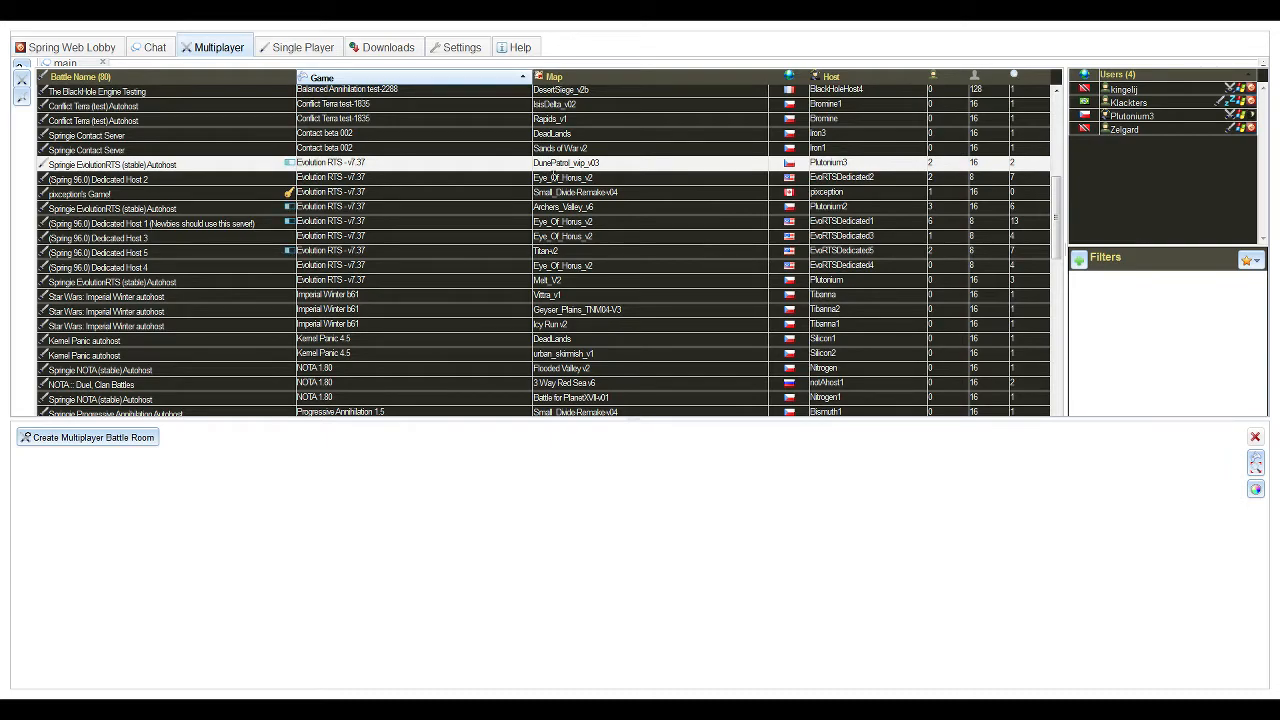
pyautogui.moveTo(669, 236)
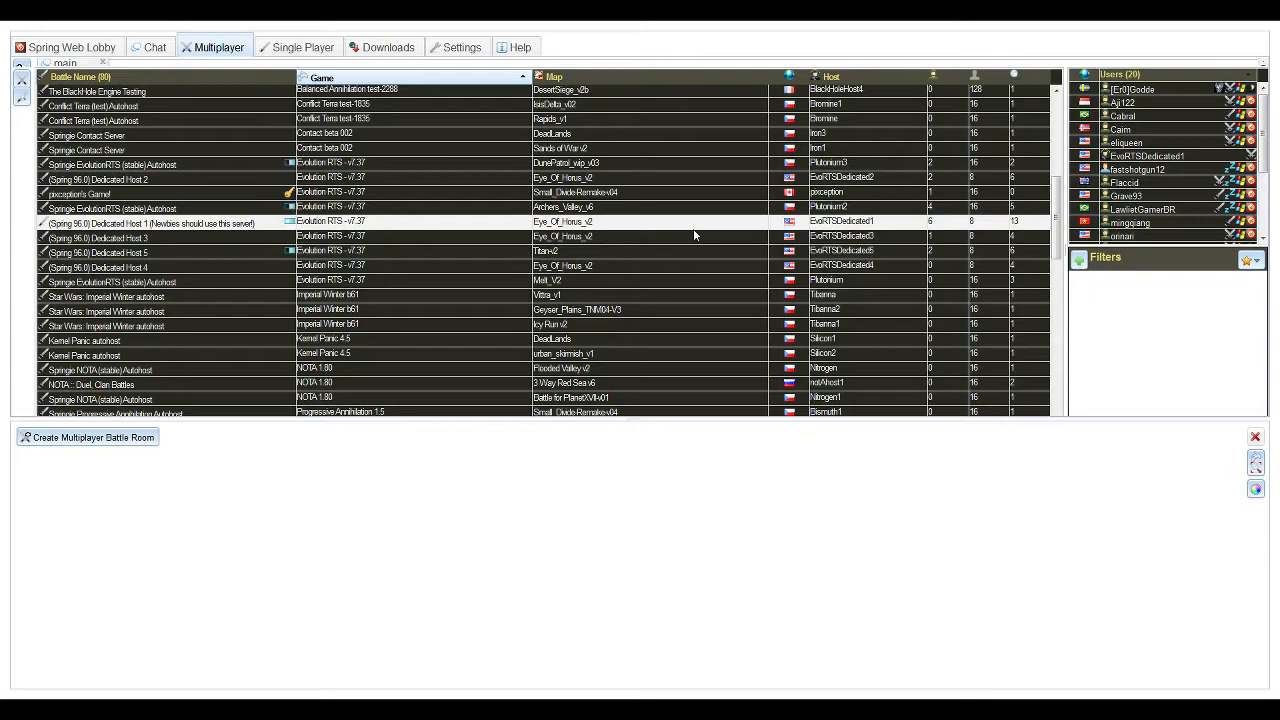
pyautogui.moveTo(1202, 90)
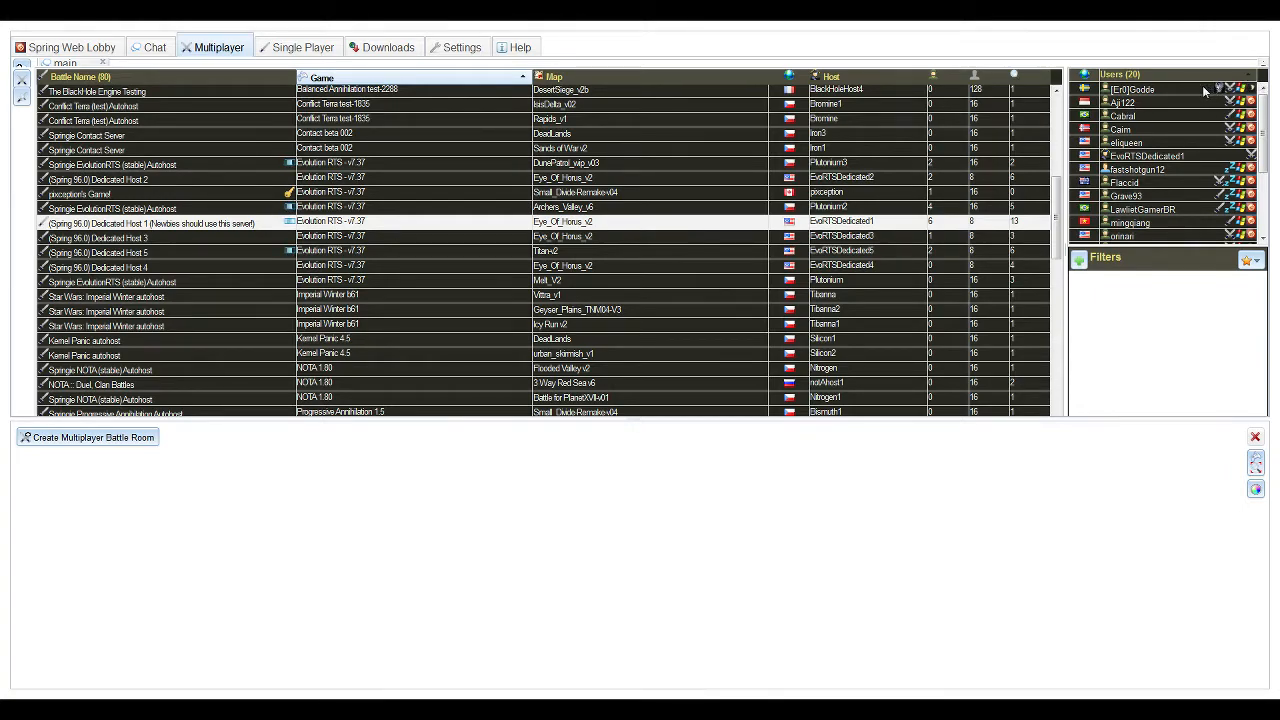
pyautogui.moveTo(143, 453)
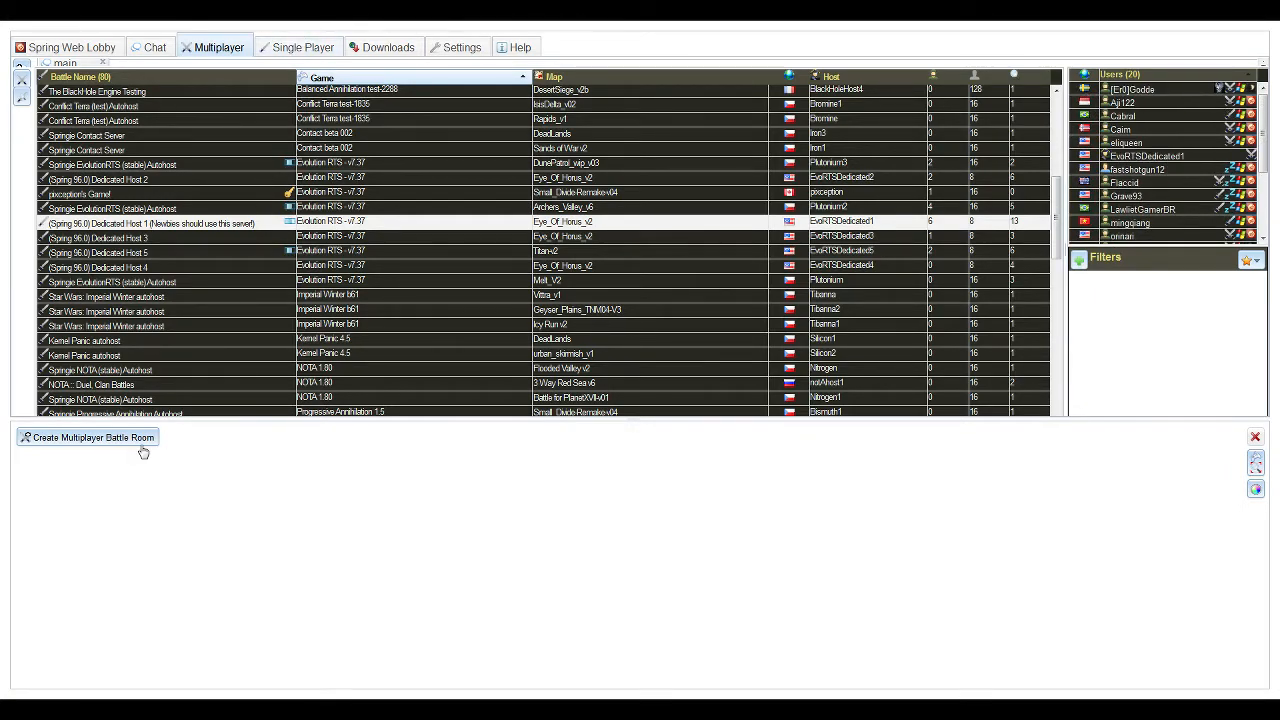
# - Open a new battle room form for Shadowfury333's Game and view advanced Replay Hosting options
pyautogui.click(92, 437)
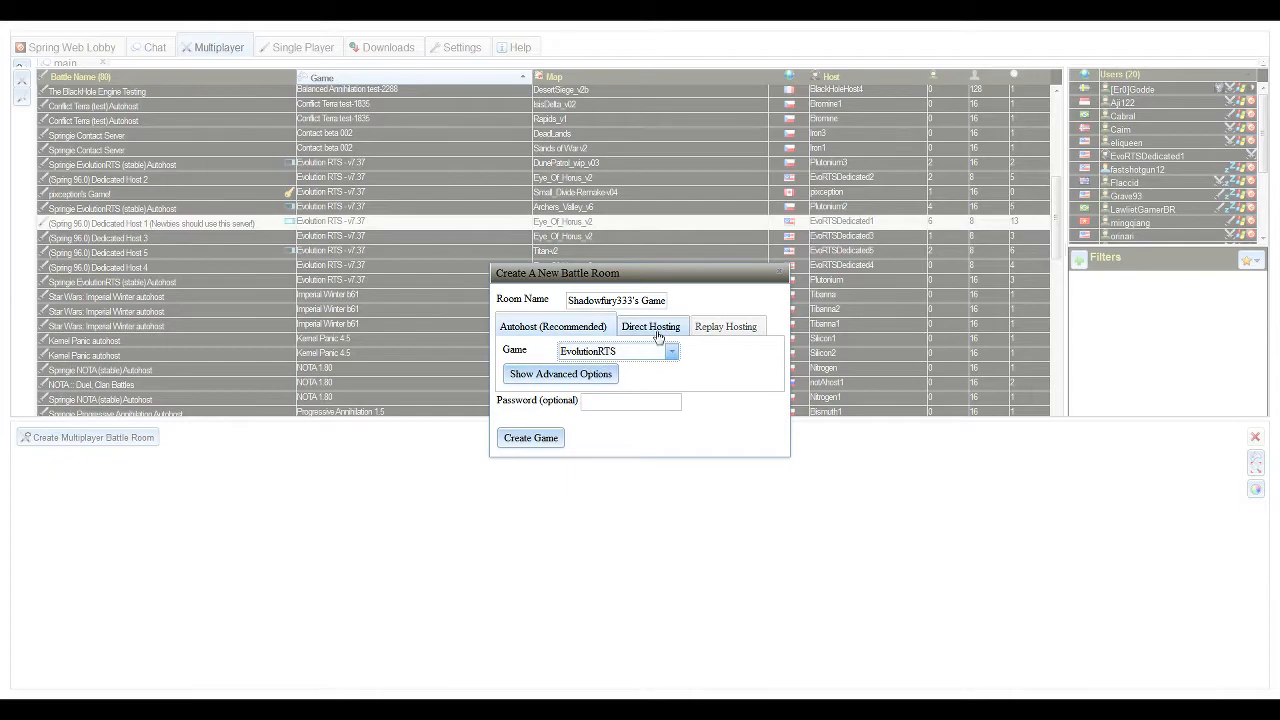
pyautogui.click(553, 326)
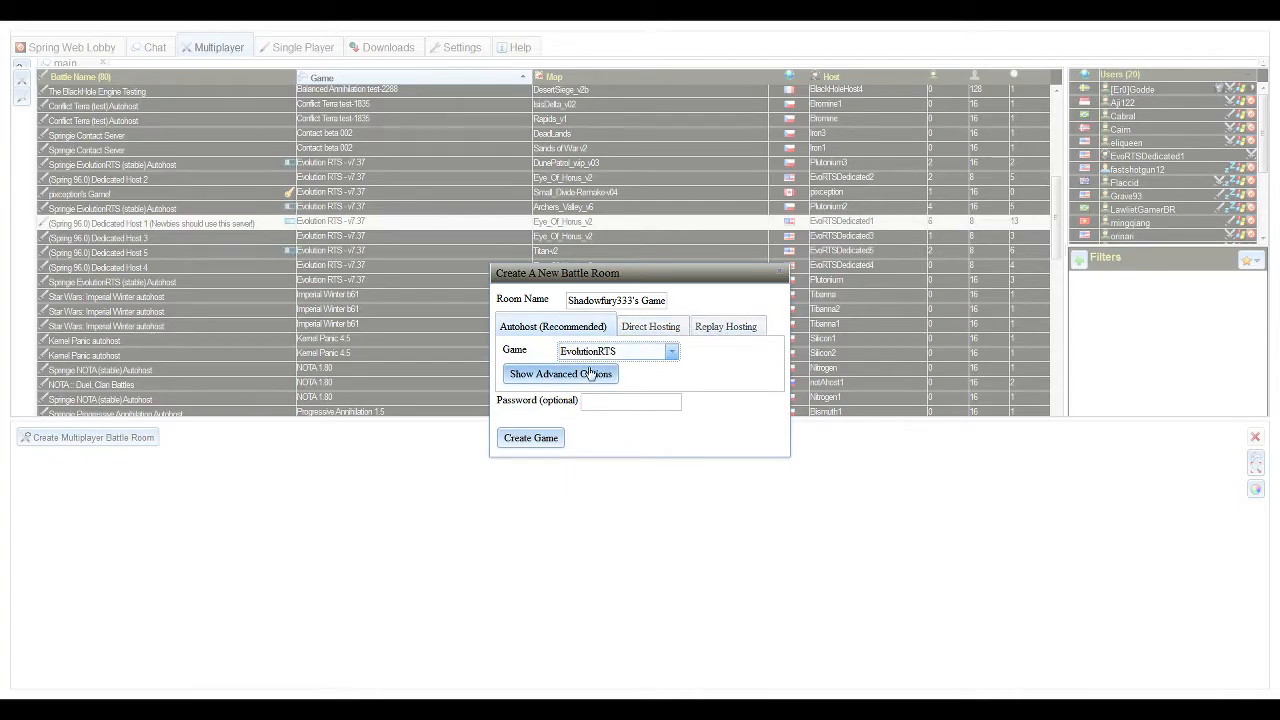
pyautogui.click(560, 374)
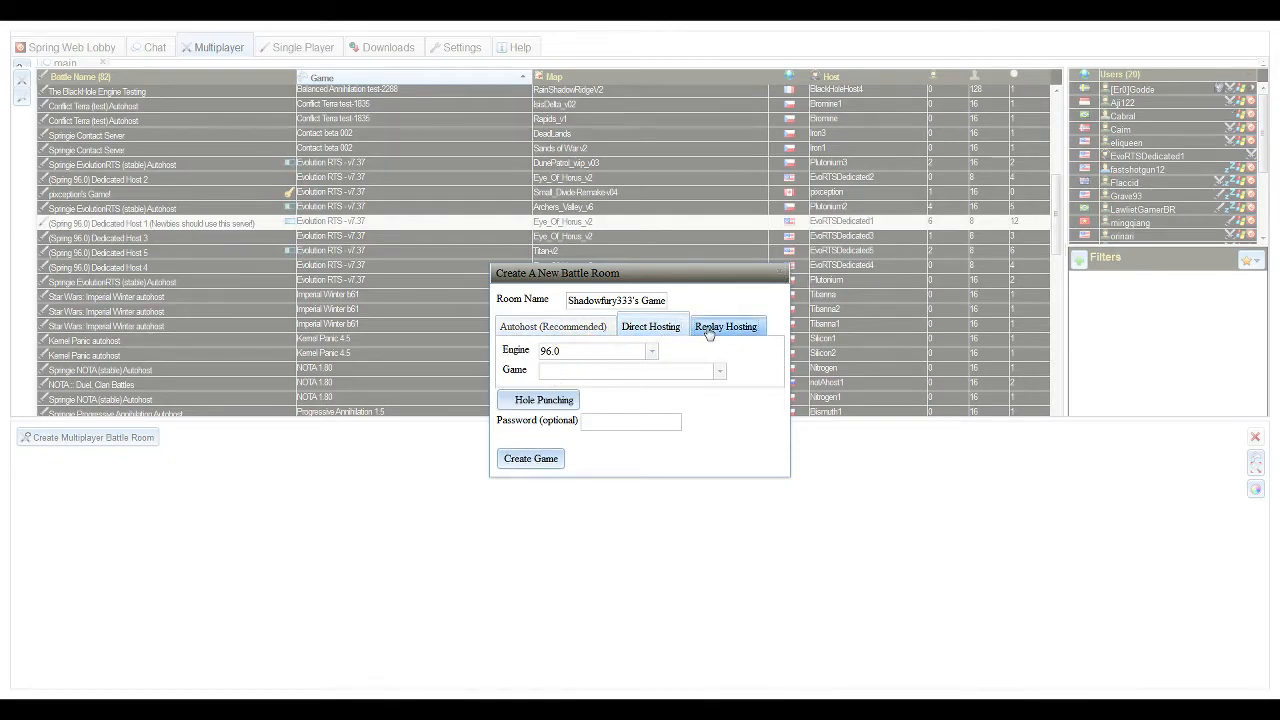
# - Close the new battle room form without creating a room and switch to Settings
pyautogui.click(553, 326)
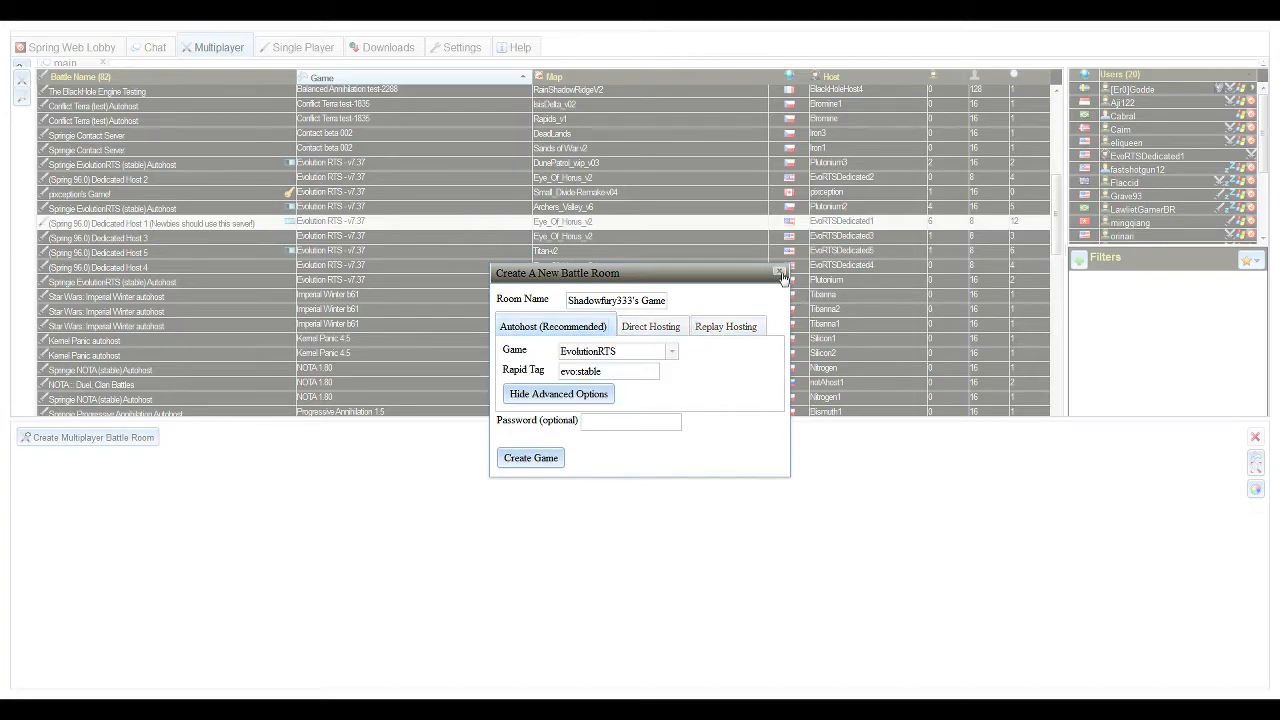
pyautogui.click(778, 273)
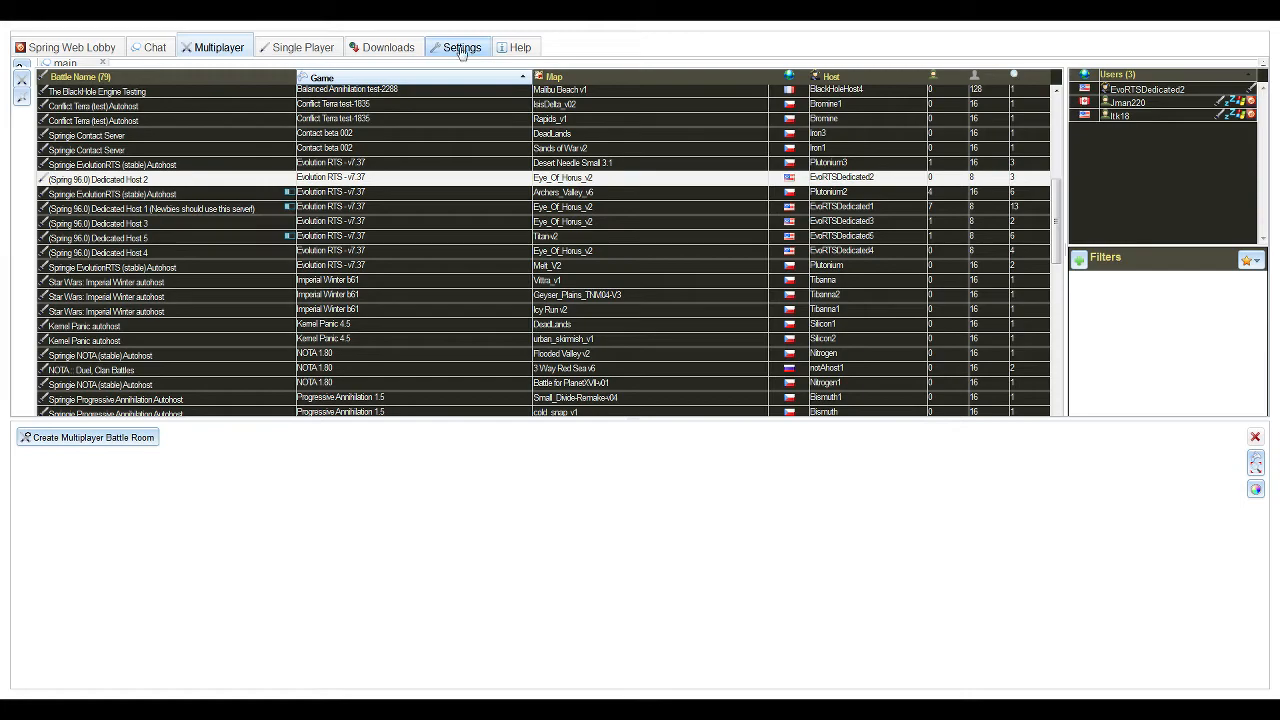
pyautogui.click(459, 46)
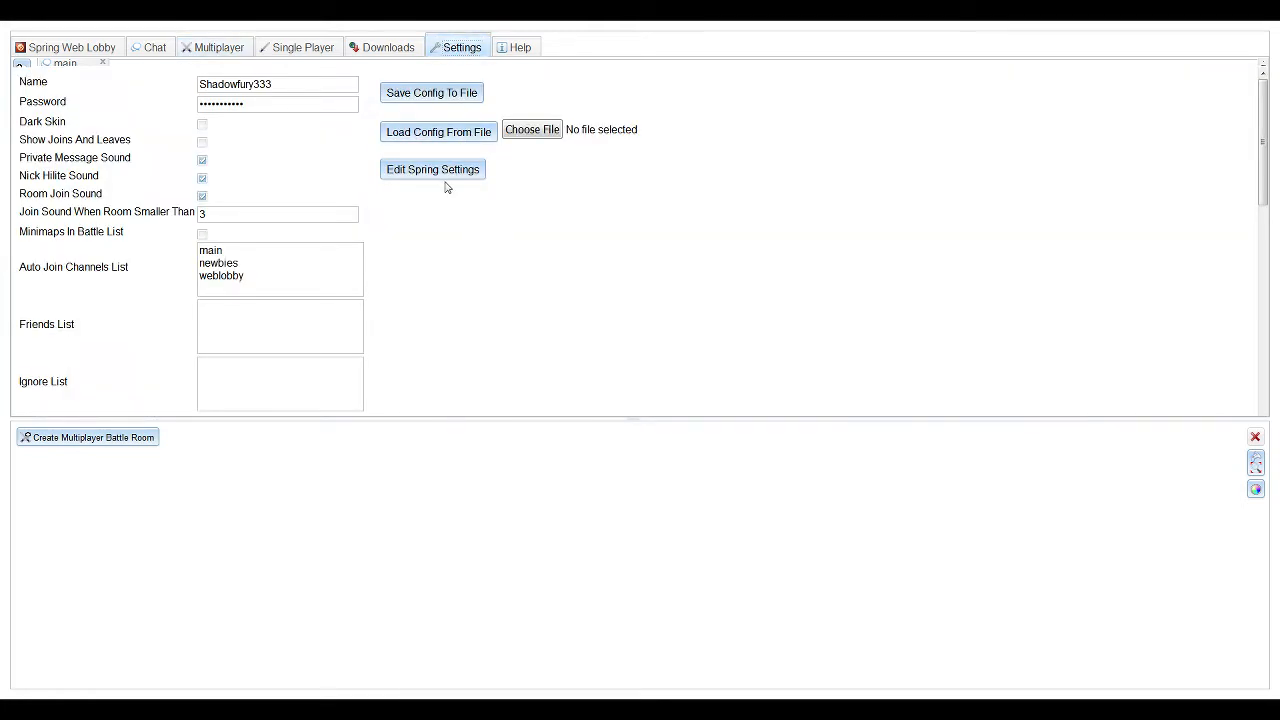
# - Open the Spring engine options list and scroll through its settings
pyautogui.click(433, 169)
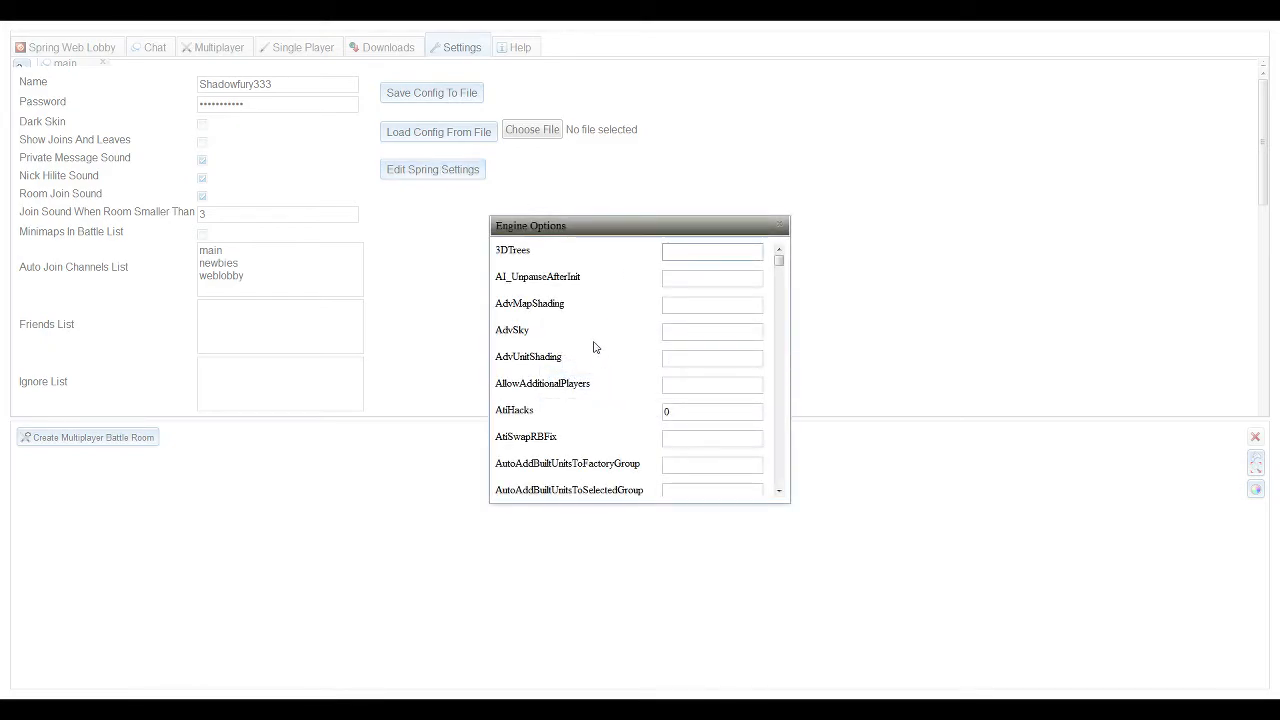
pyautogui.scroll(-3)
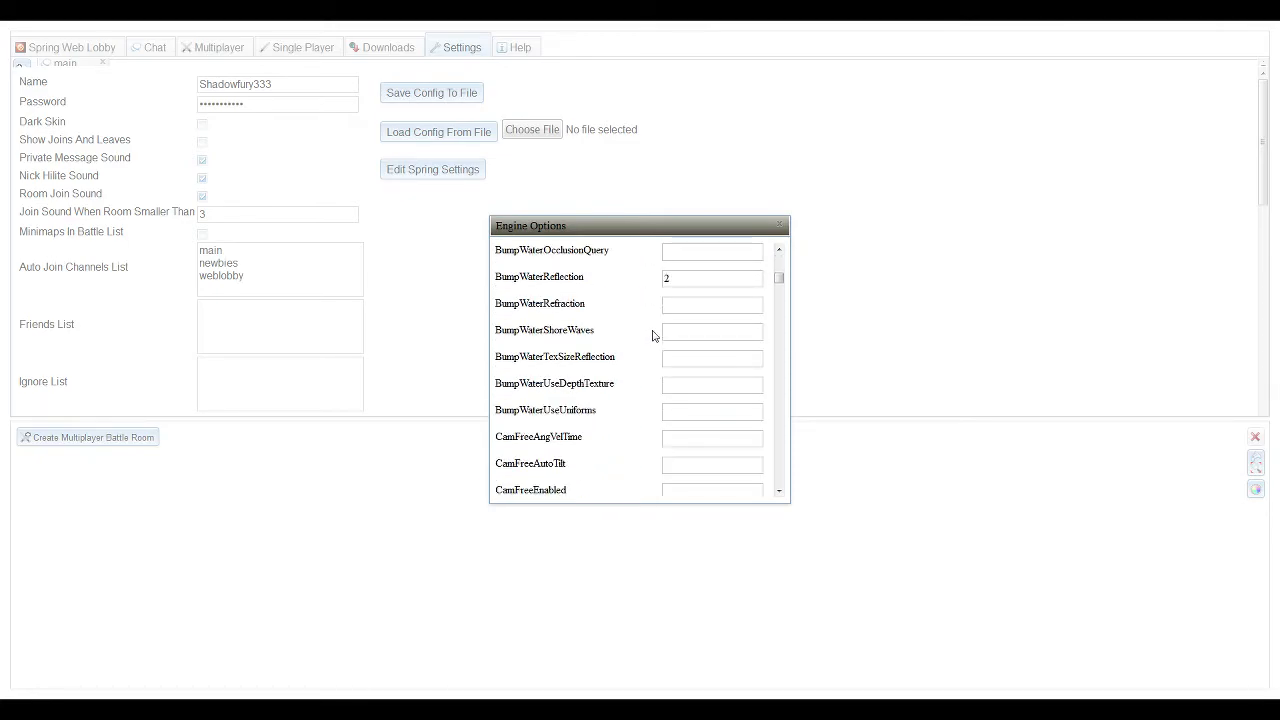
pyautogui.scroll(-3)
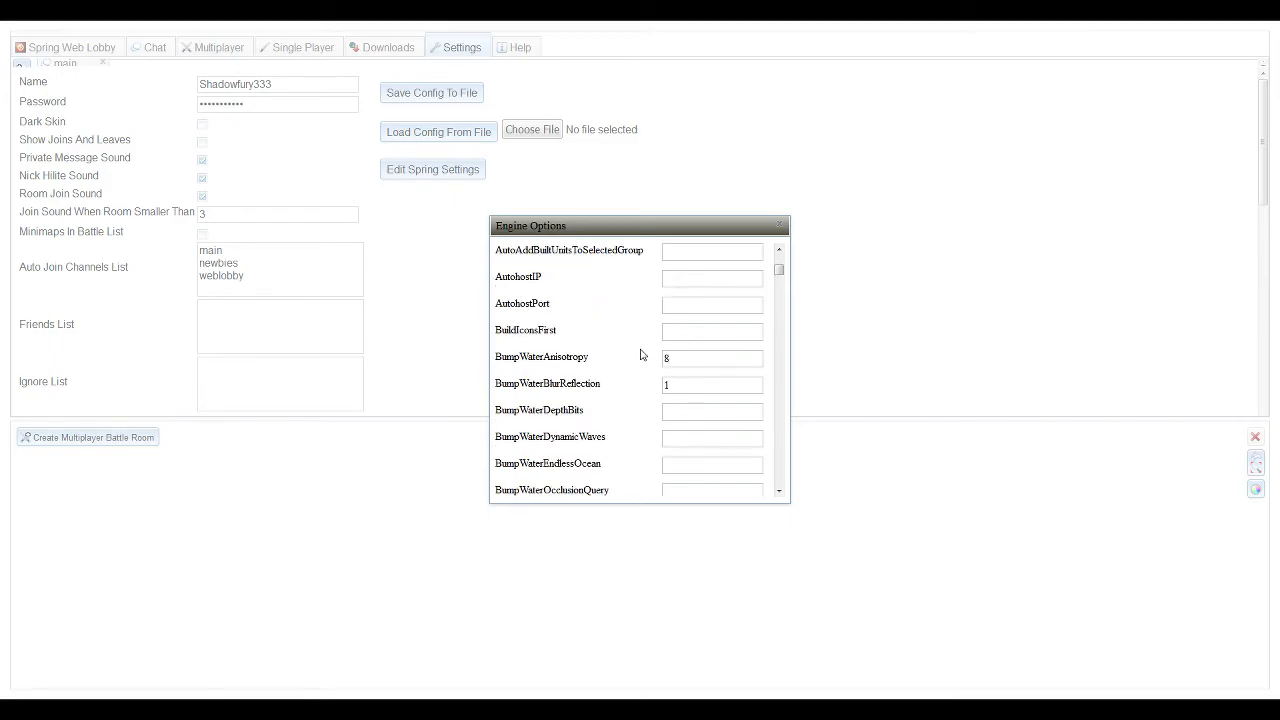
pyautogui.scroll(-3)
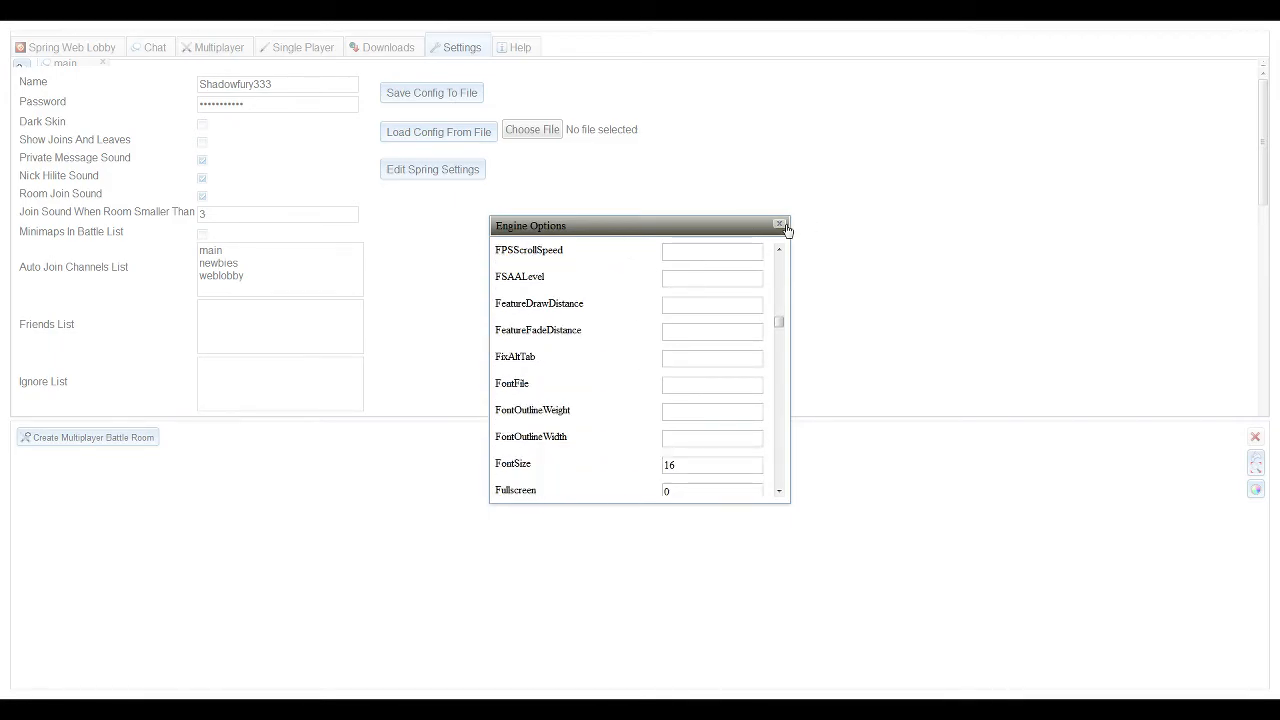
pyautogui.scroll(-3)
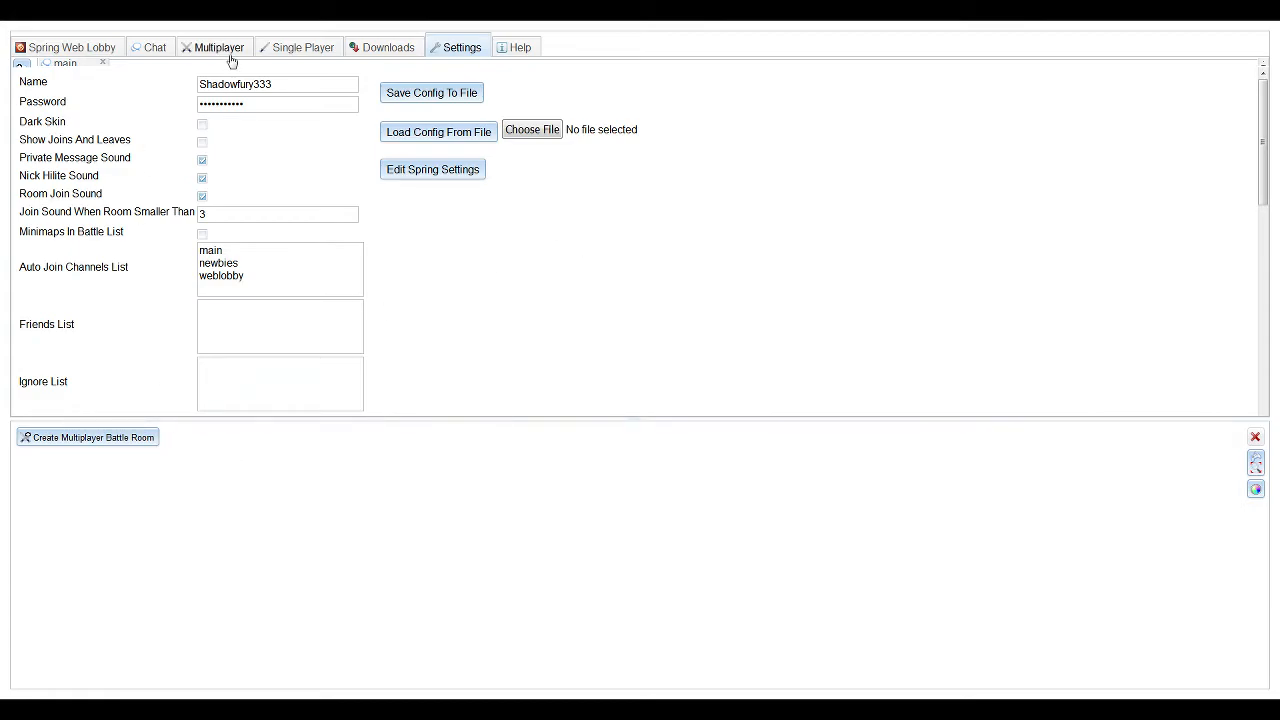
# - Return to the battle list, check the new room form's Game dropdown, then close the form
pyautogui.click(217, 47)
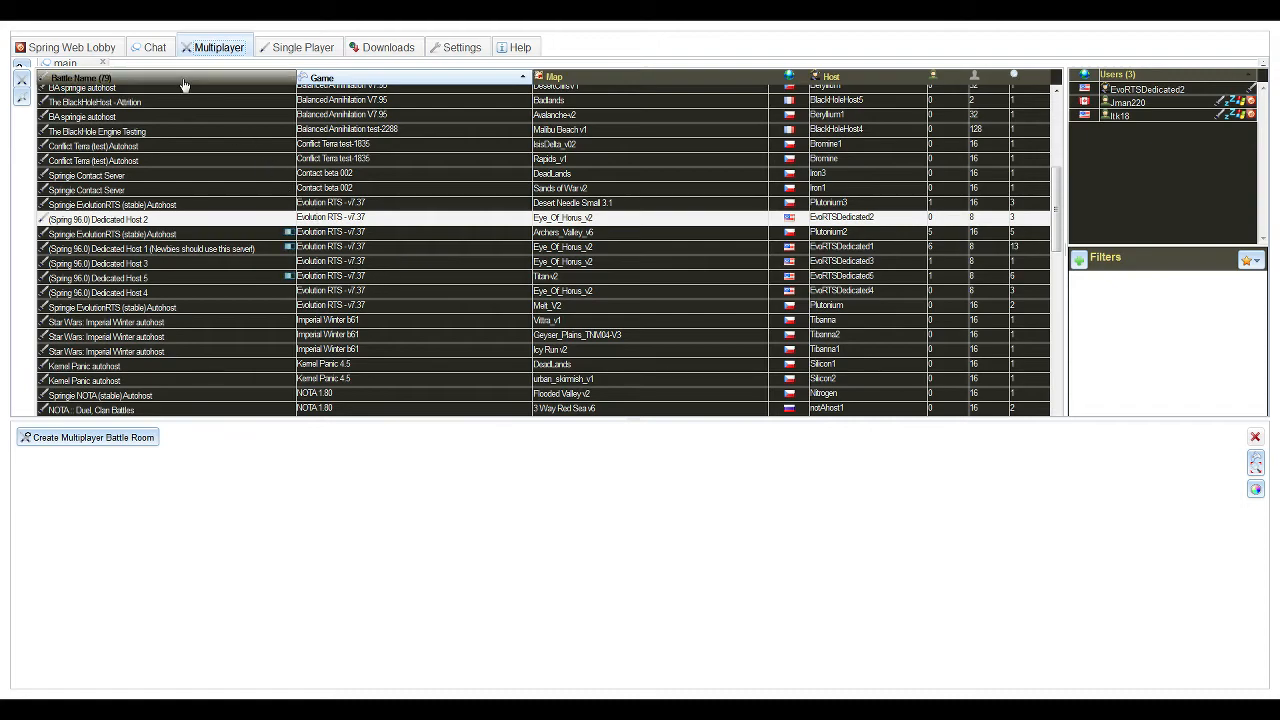
pyautogui.click(92, 437)
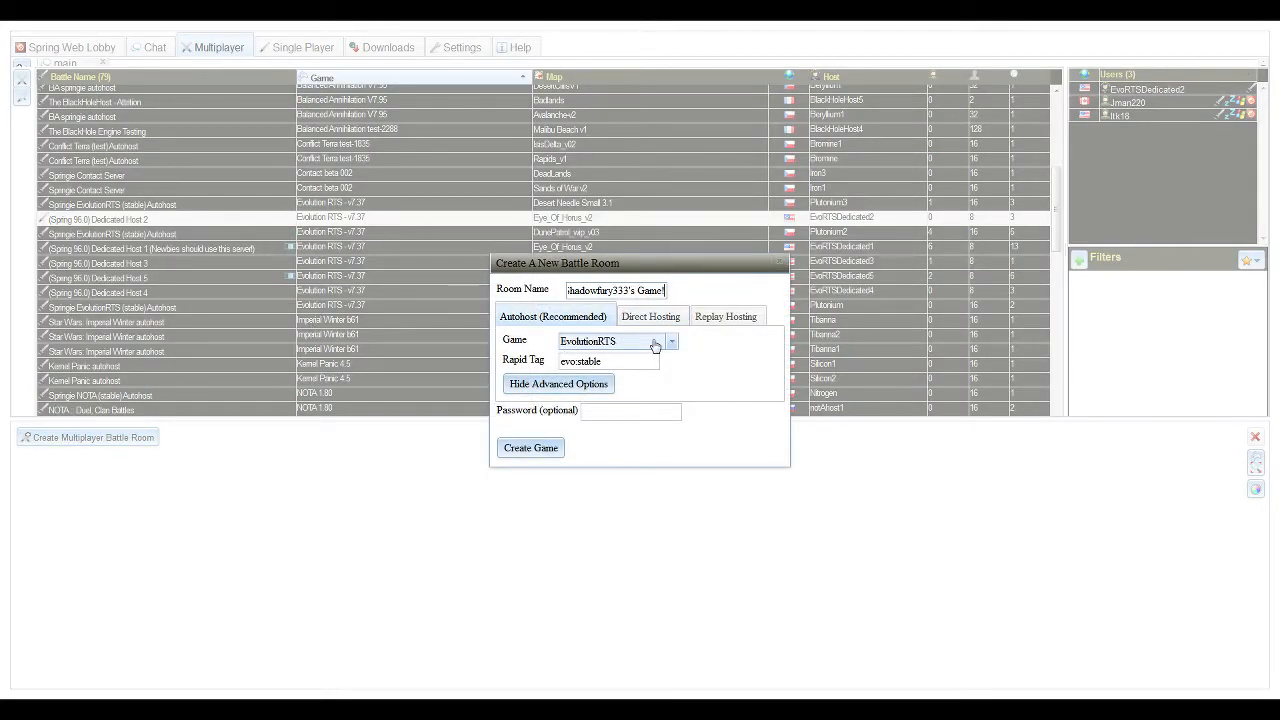
pyautogui.click(652, 316)
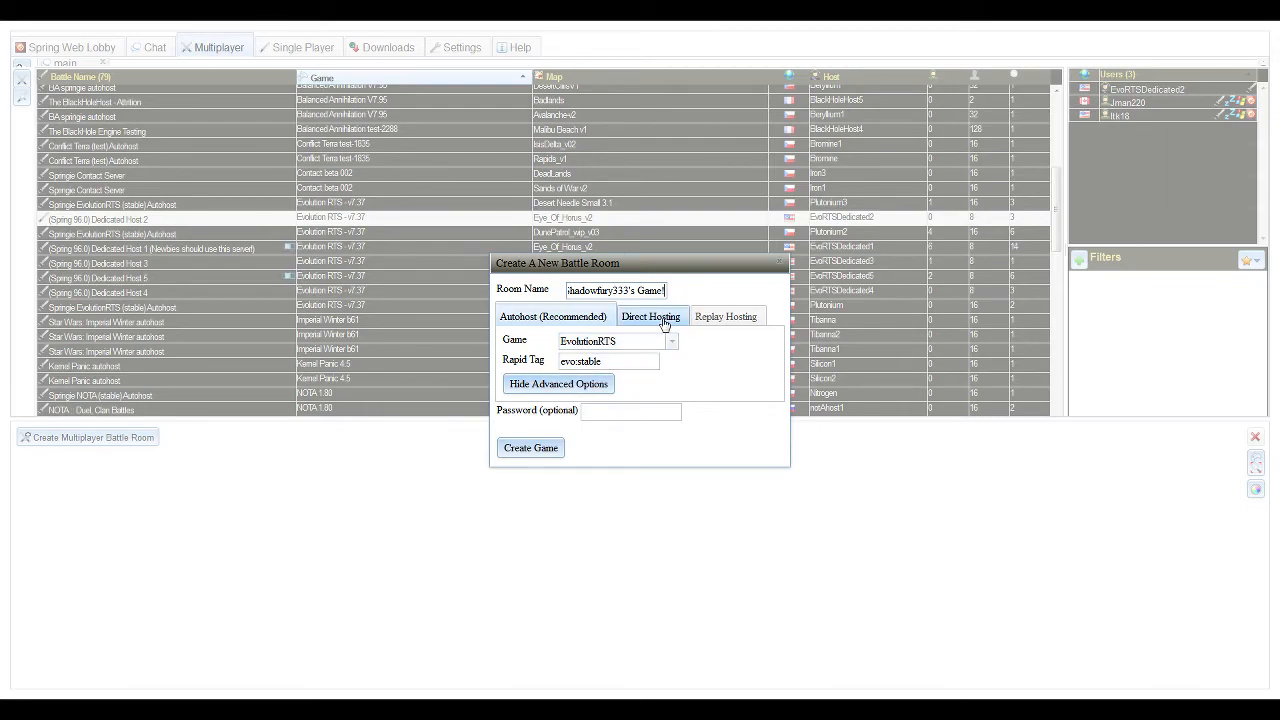
pyautogui.click(1249, 436)
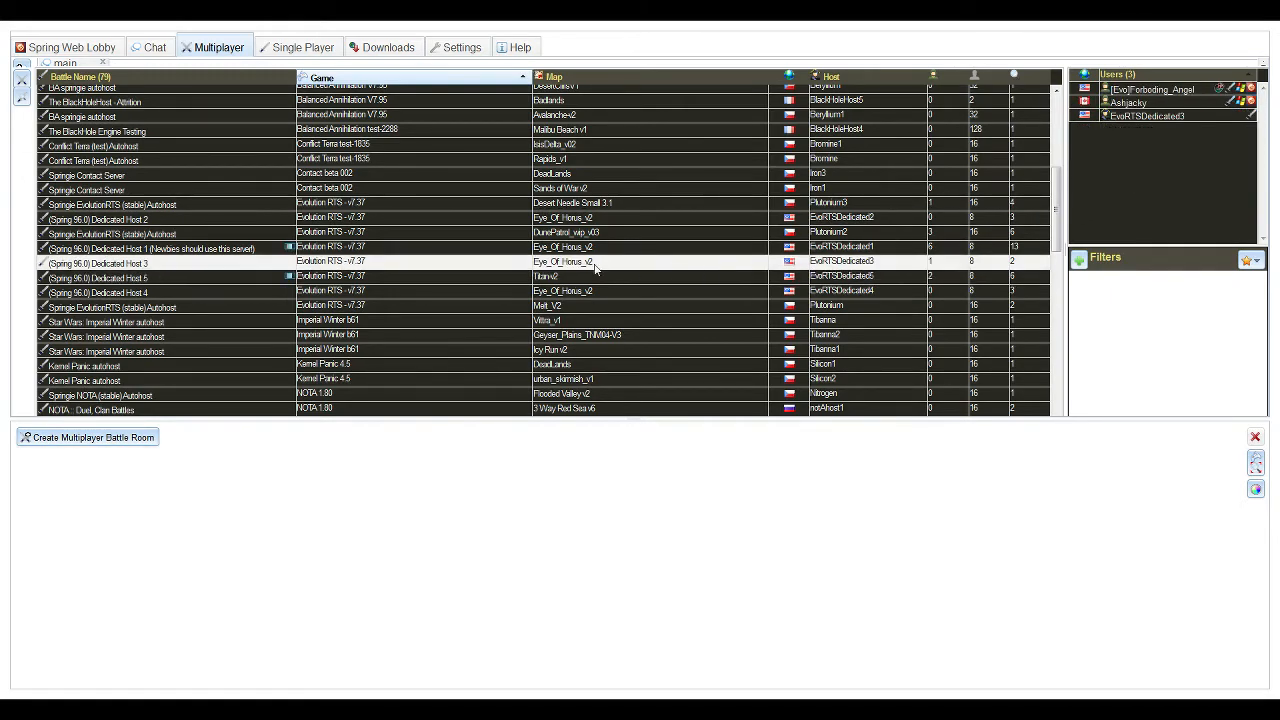
# - Join the (Spring 96.0) Dedicated Host 3 battle on Eye_Of_Horus_v2 and browse its map choices
pyautogui.doubleClick(95, 263)
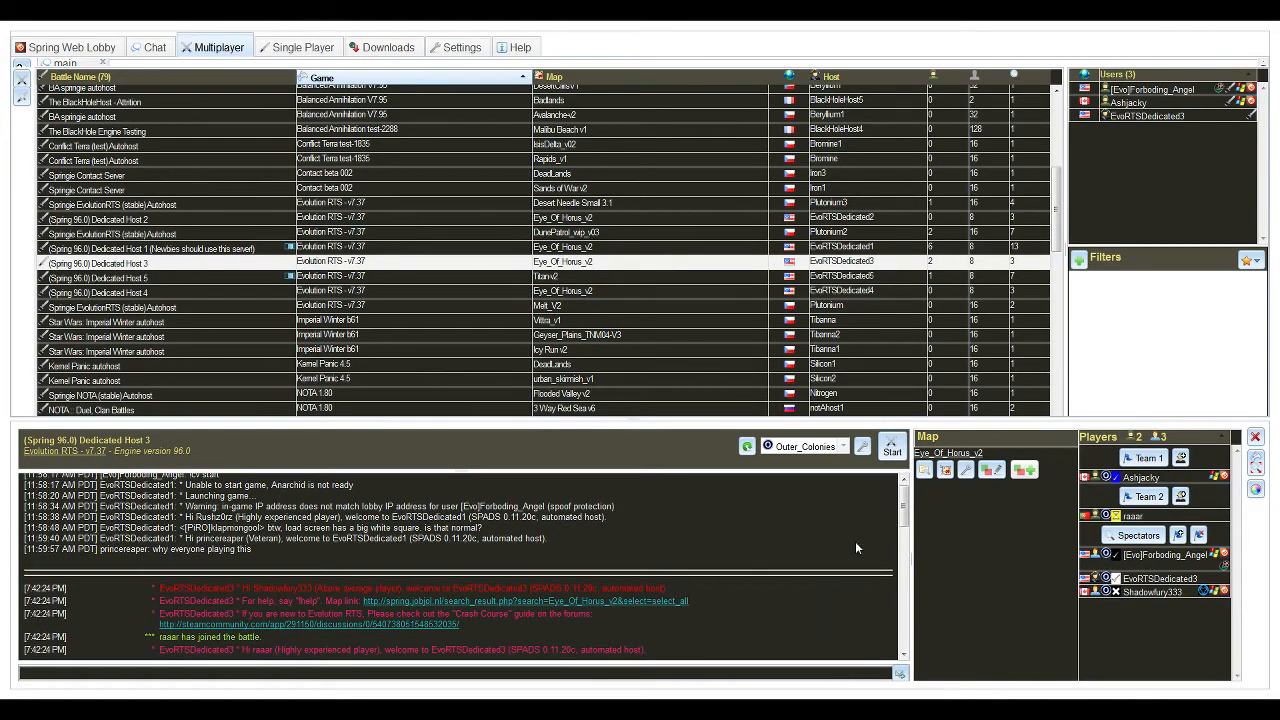
pyautogui.moveTo(1072, 519)
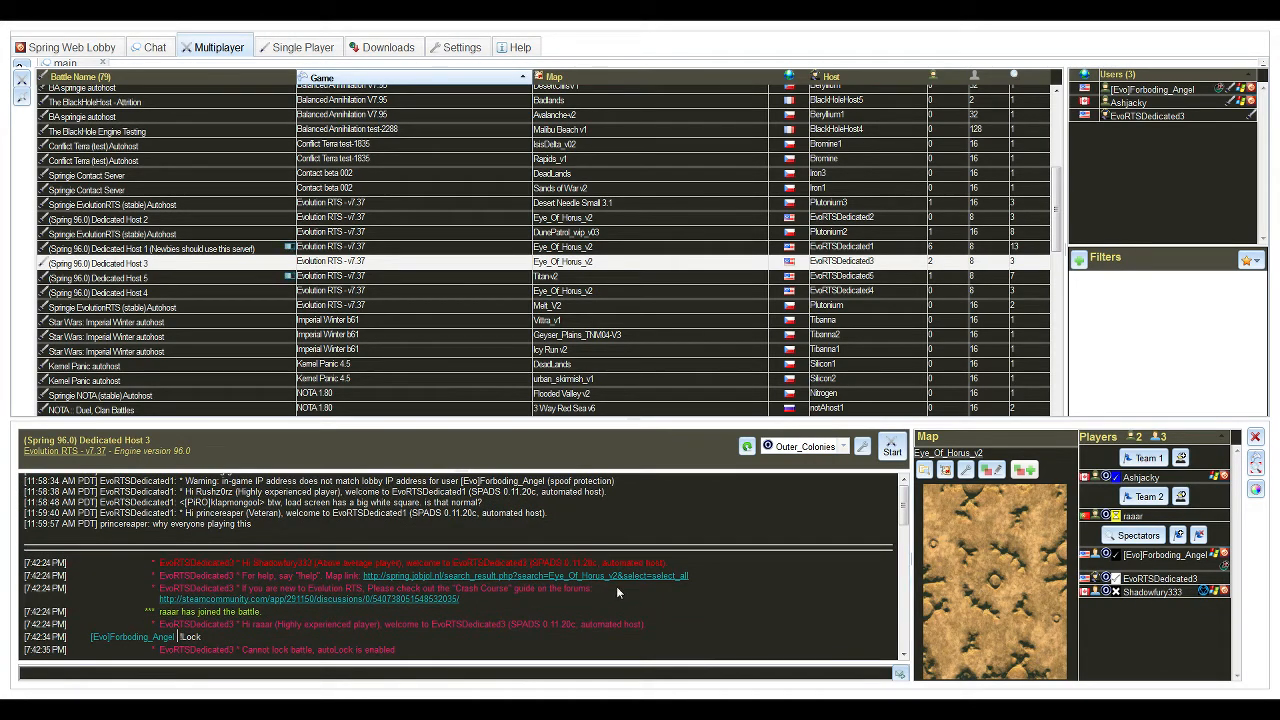
pyautogui.moveTo(763, 551)
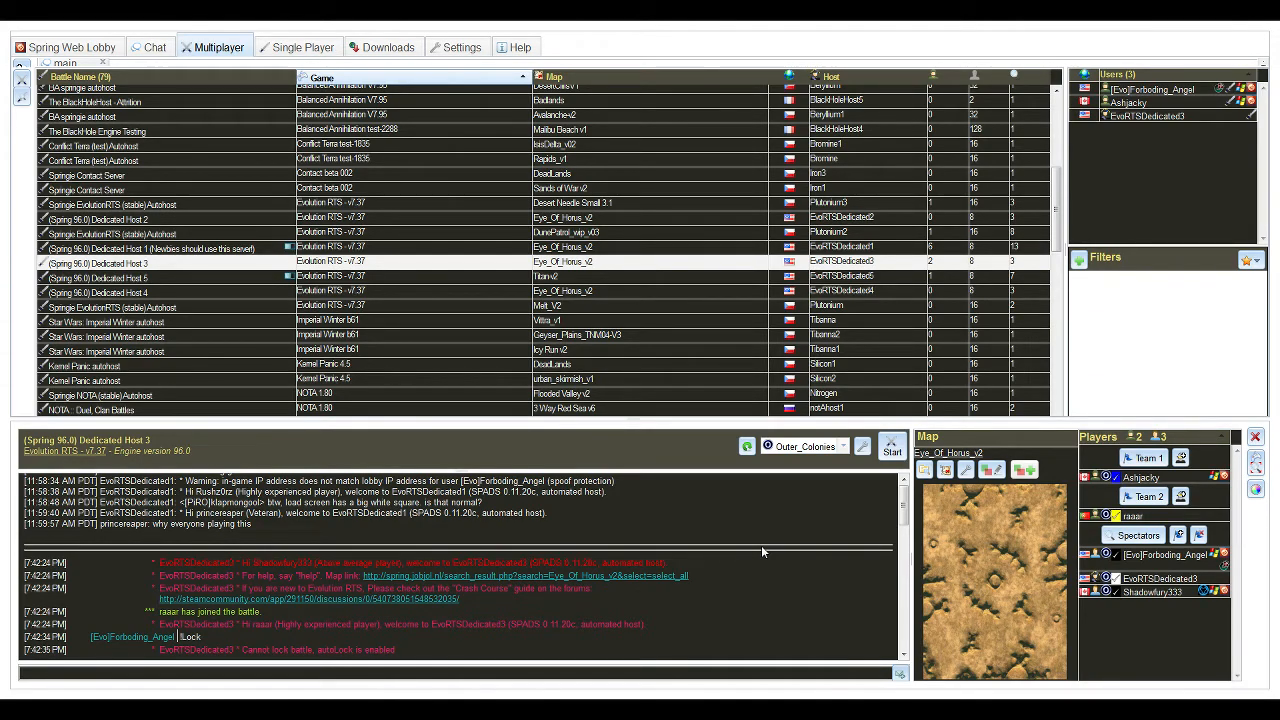
pyautogui.click(842, 446)
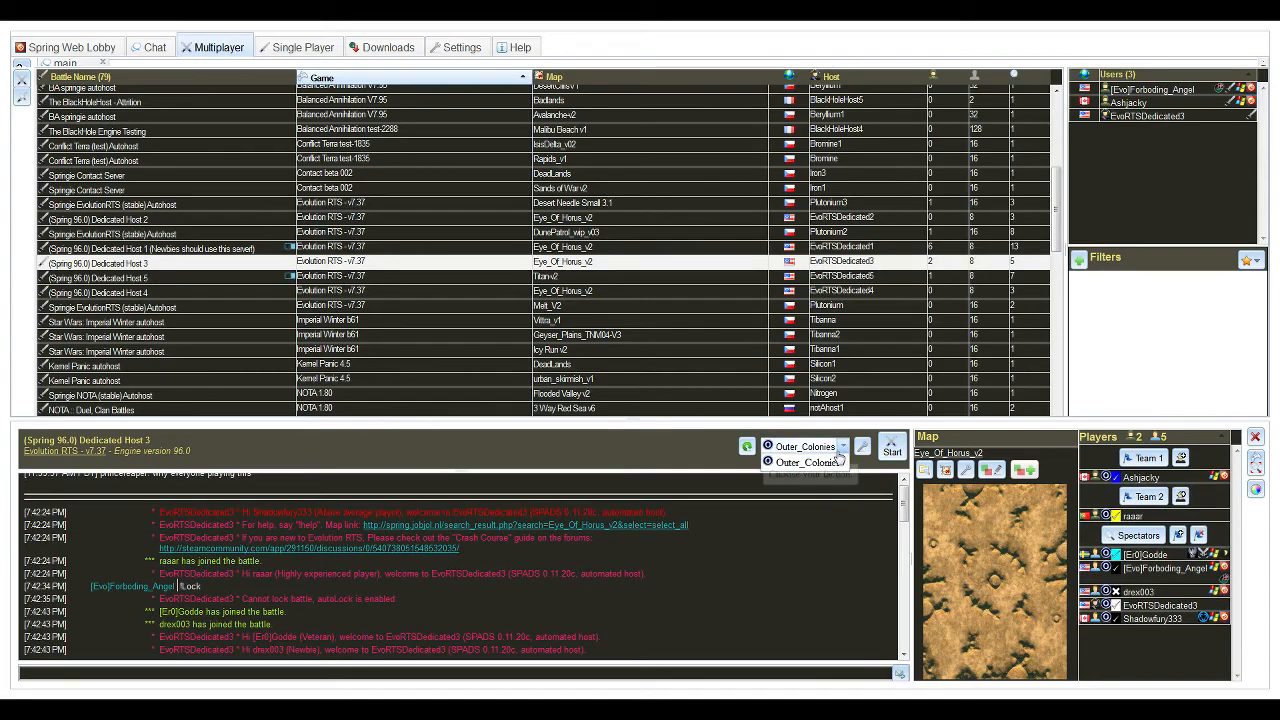
pyautogui.click(810, 462)
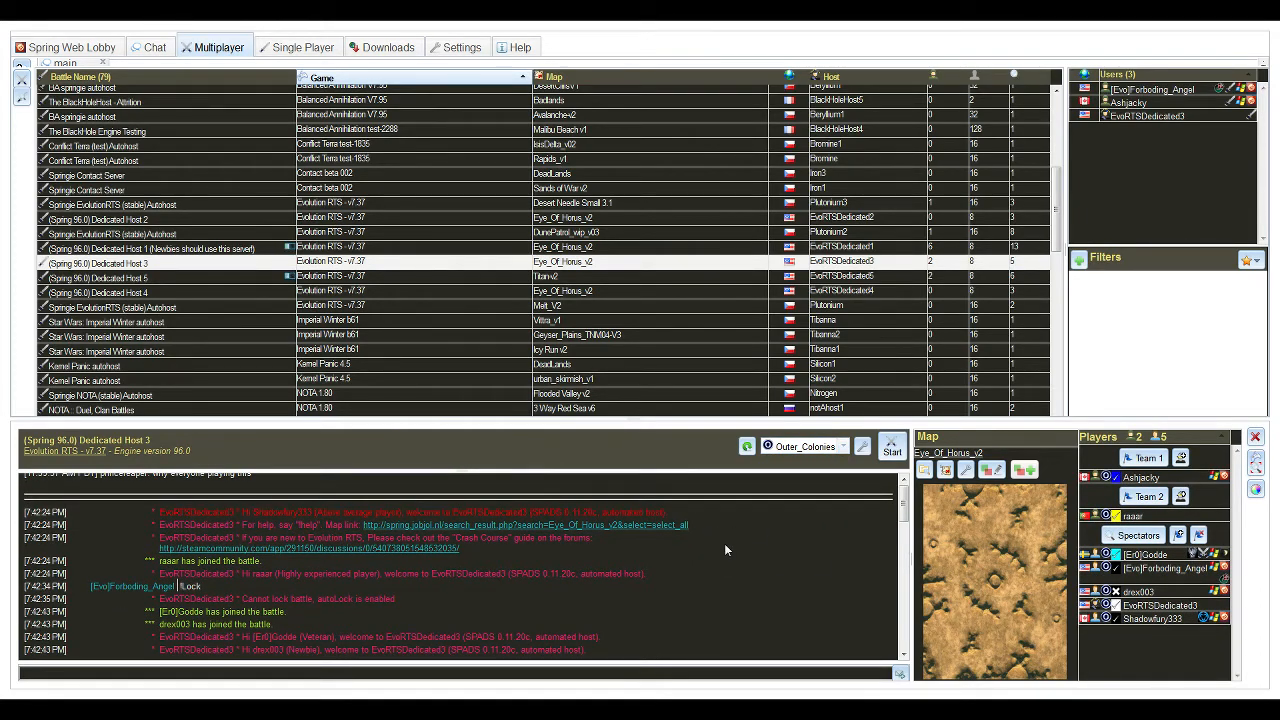
pyautogui.moveTo(843, 449)
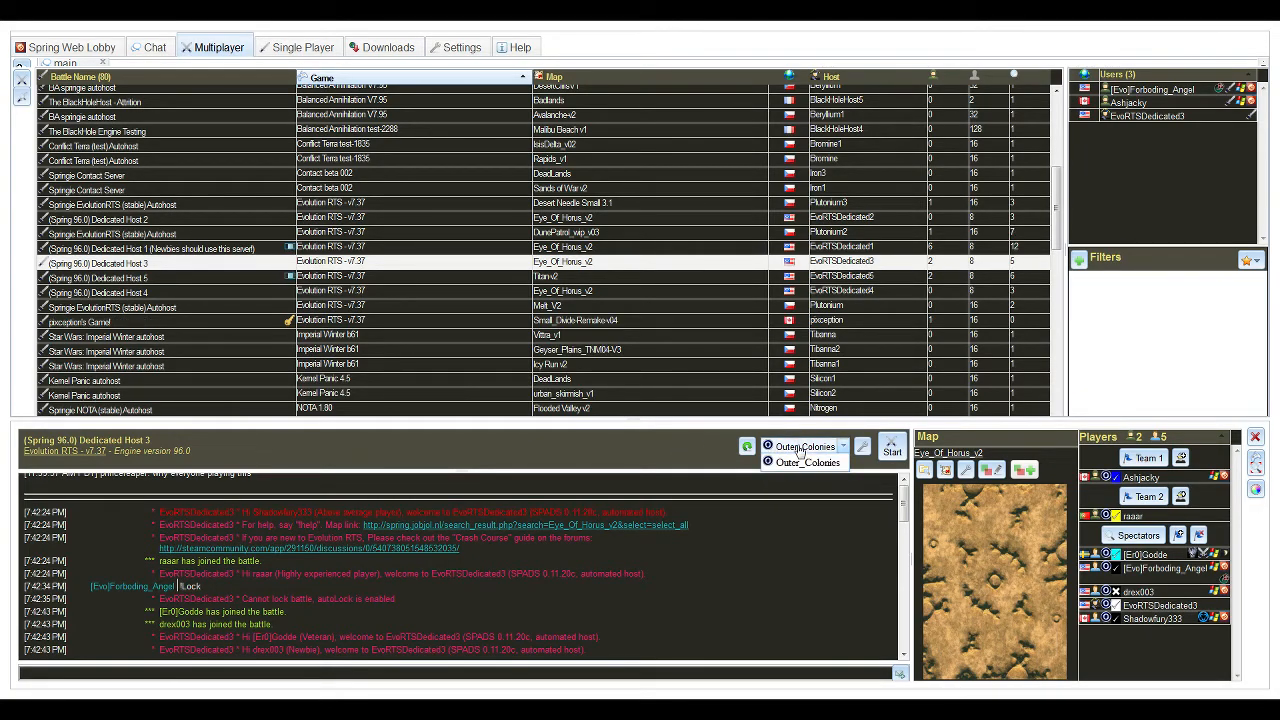
pyautogui.click(803, 460)
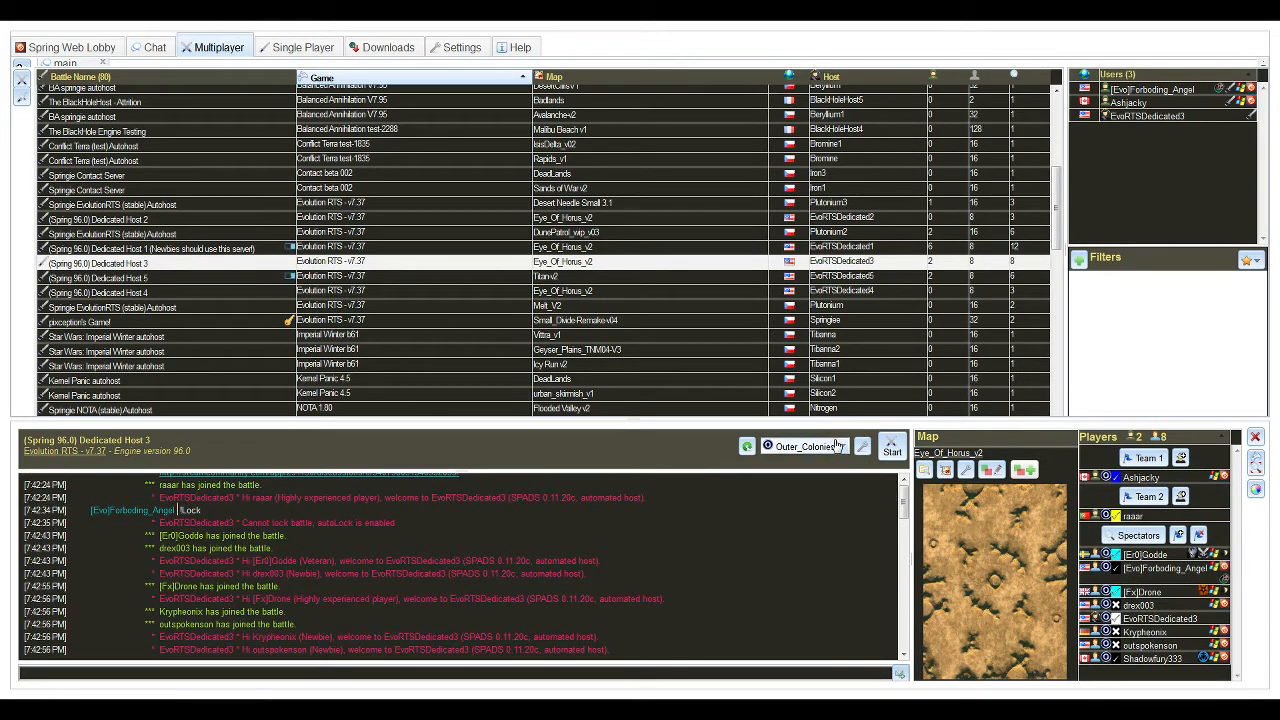
pyautogui.moveTo(805, 445)
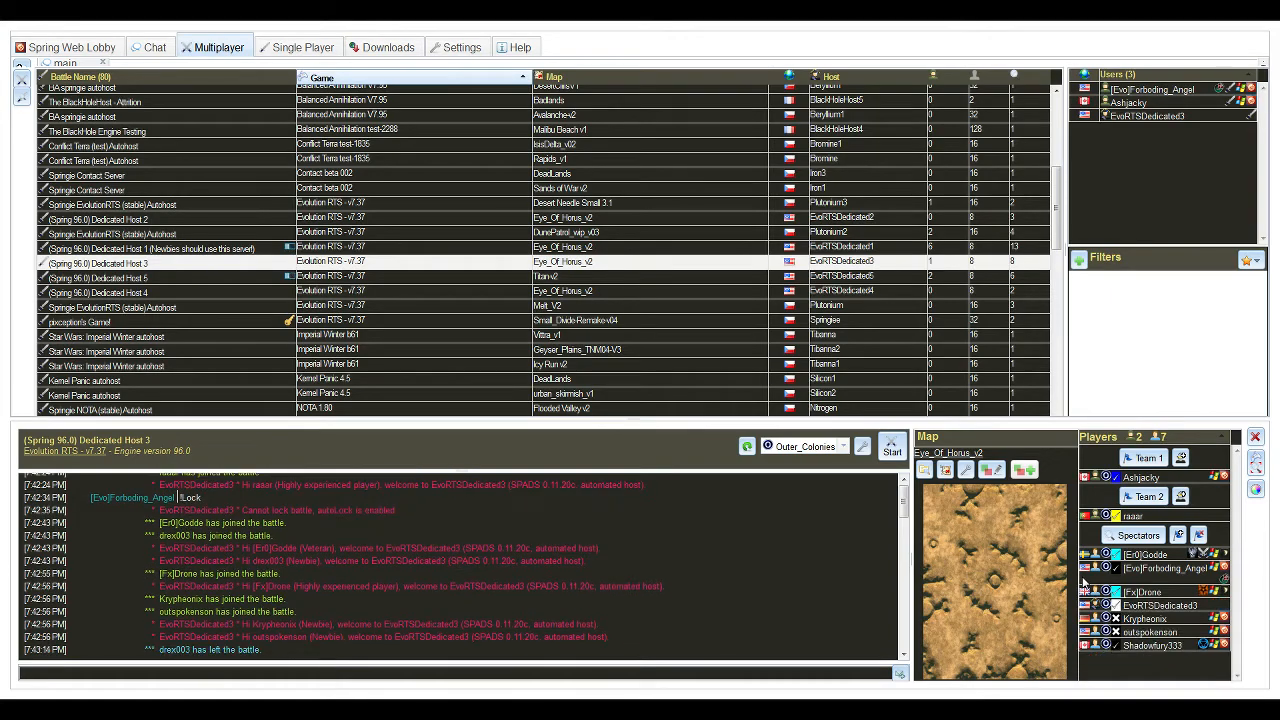
pyautogui.moveTo(688, 461)
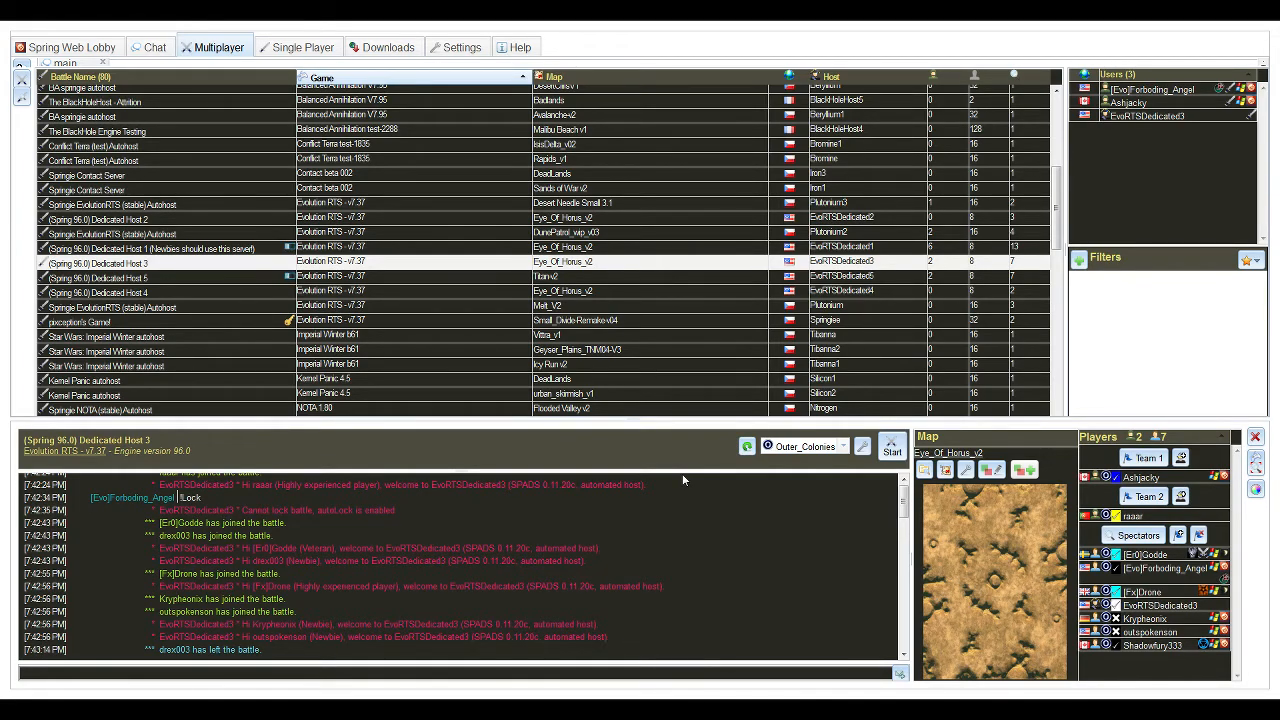
pyautogui.moveTo(689, 449)
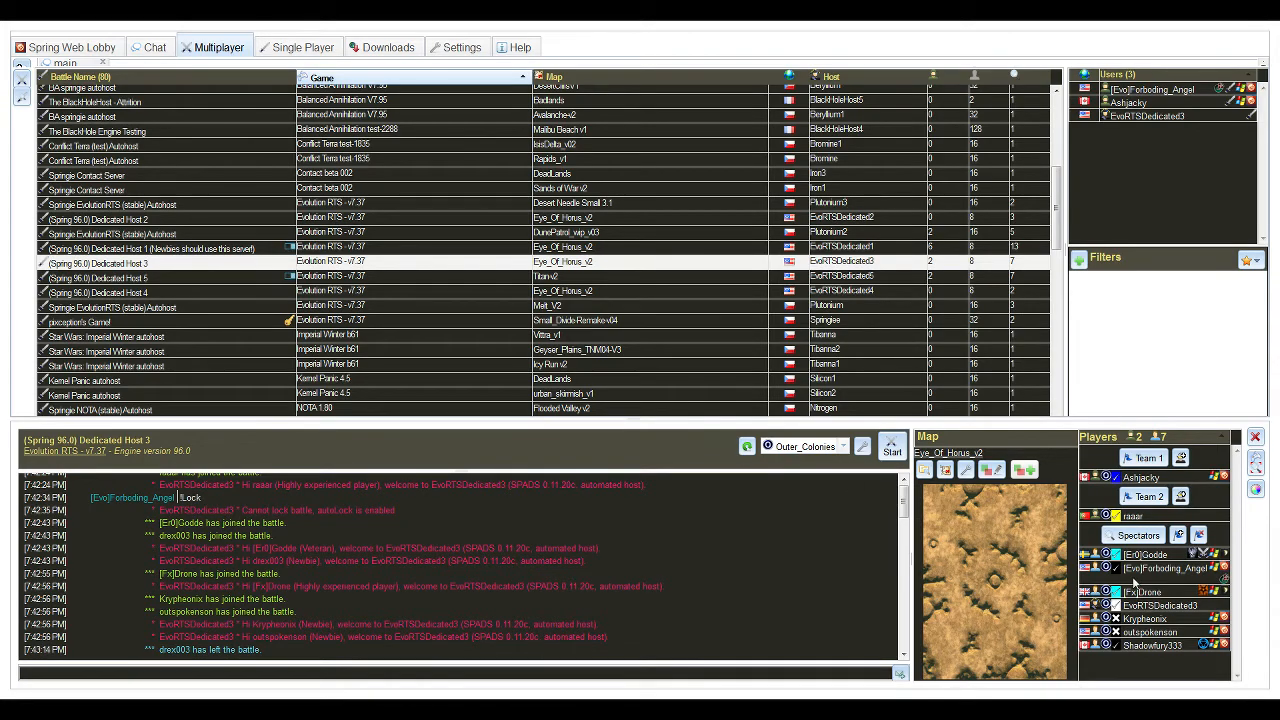
pyautogui.moveTo(1200, 569)
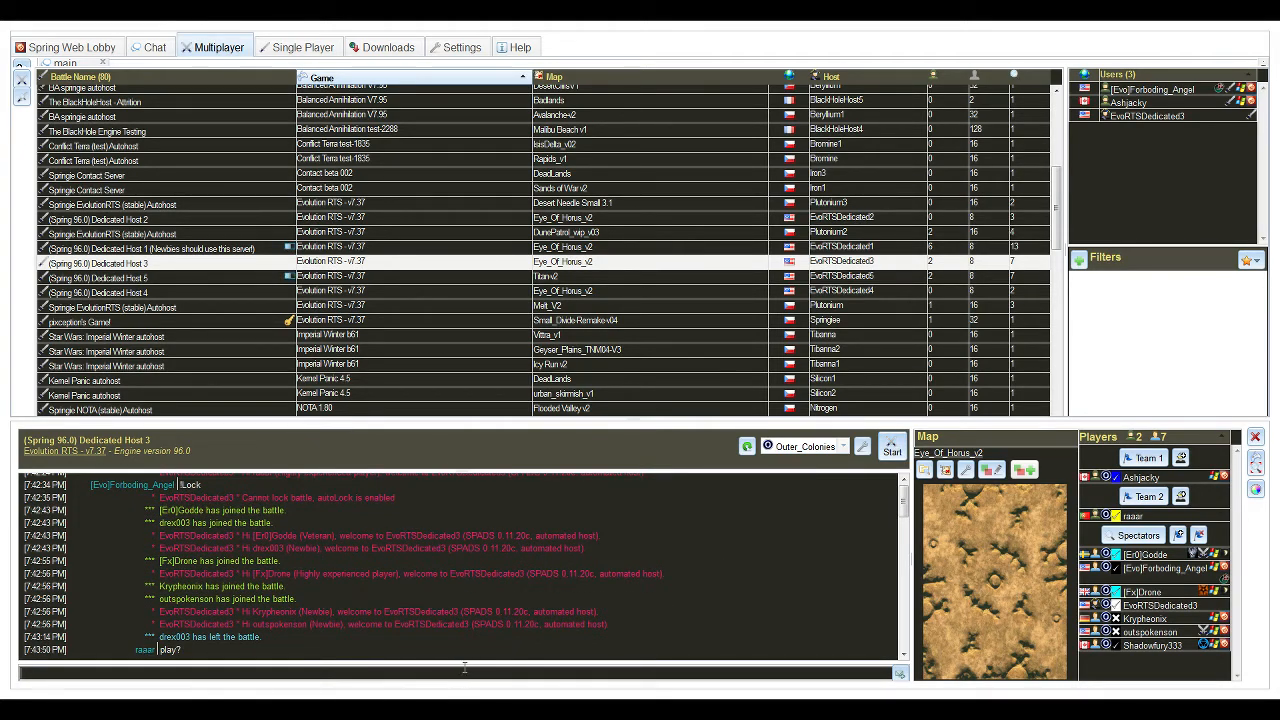
# - Type 'go for' into the Dedicated Host 3 battle room chat
pyautogui.write('go for')
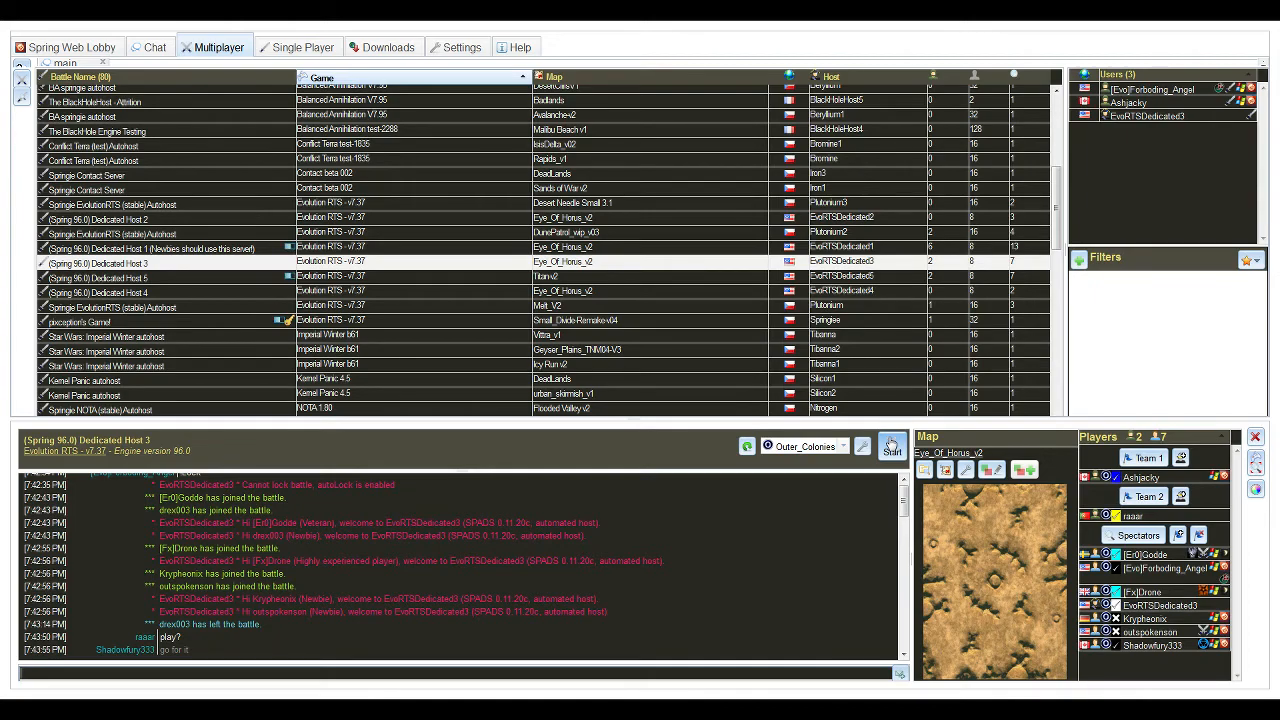
pyautogui.moveTo(1155, 507)
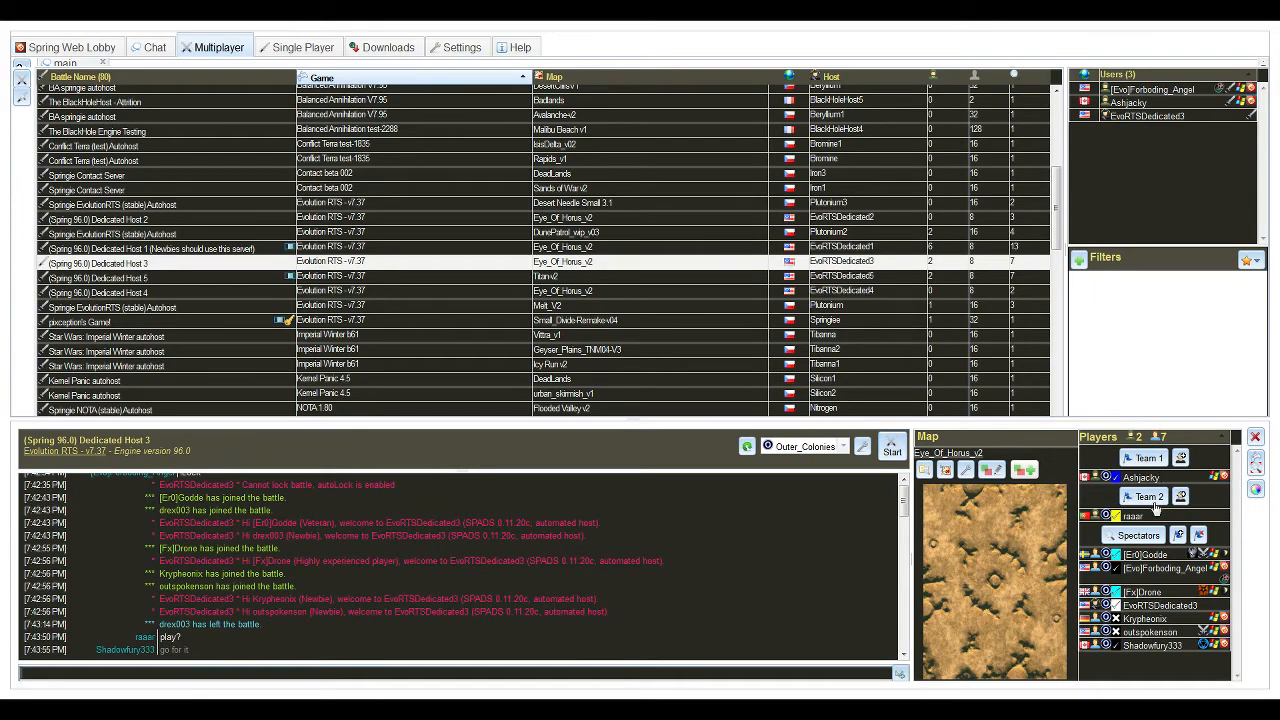